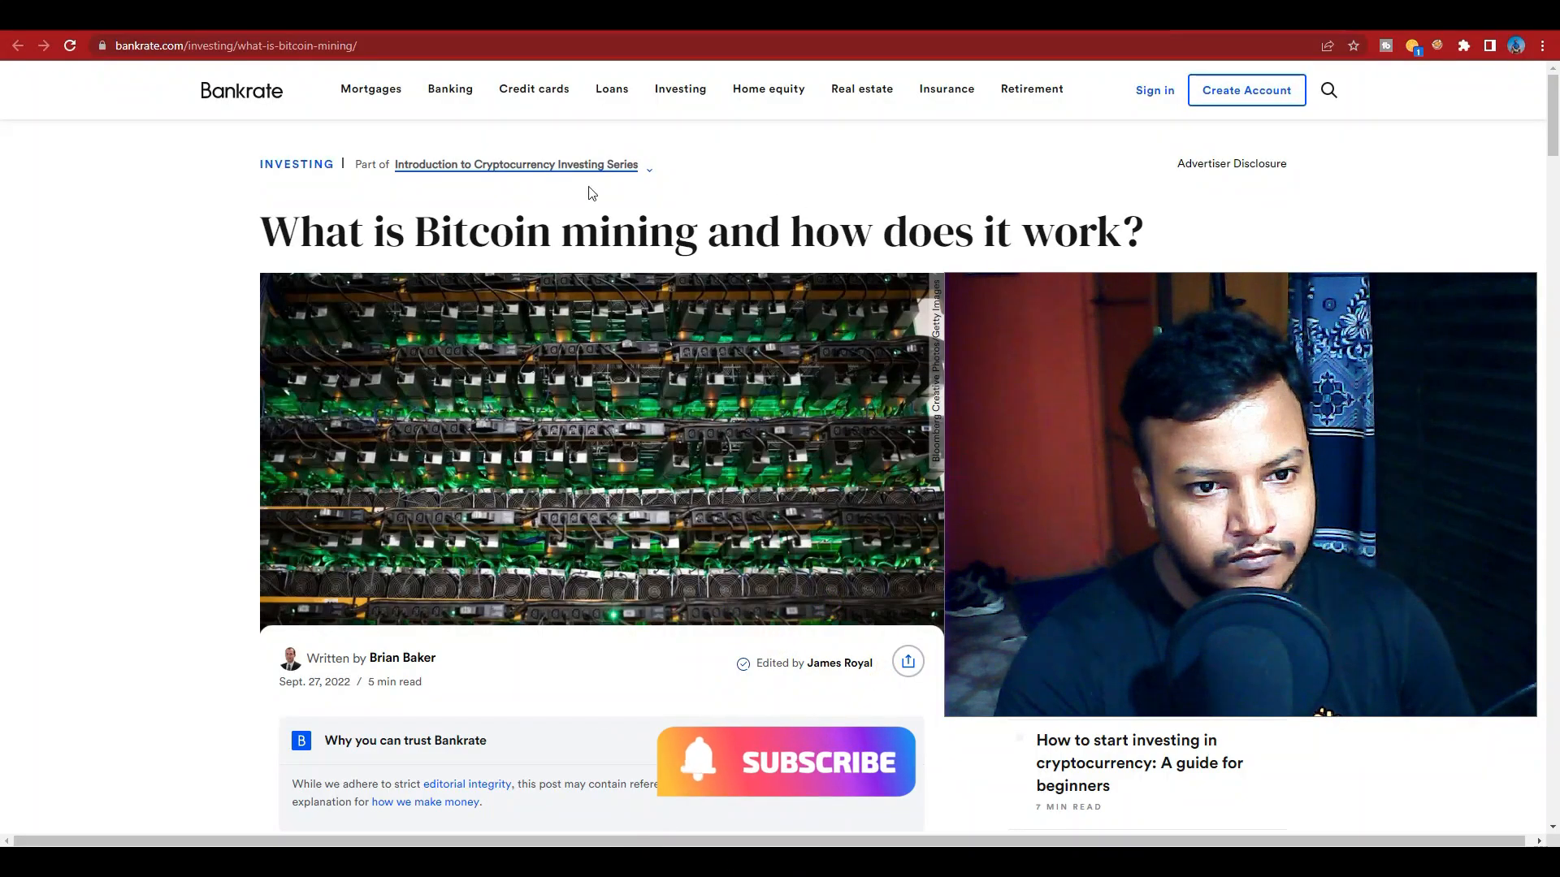
mouse_move(119, 251)
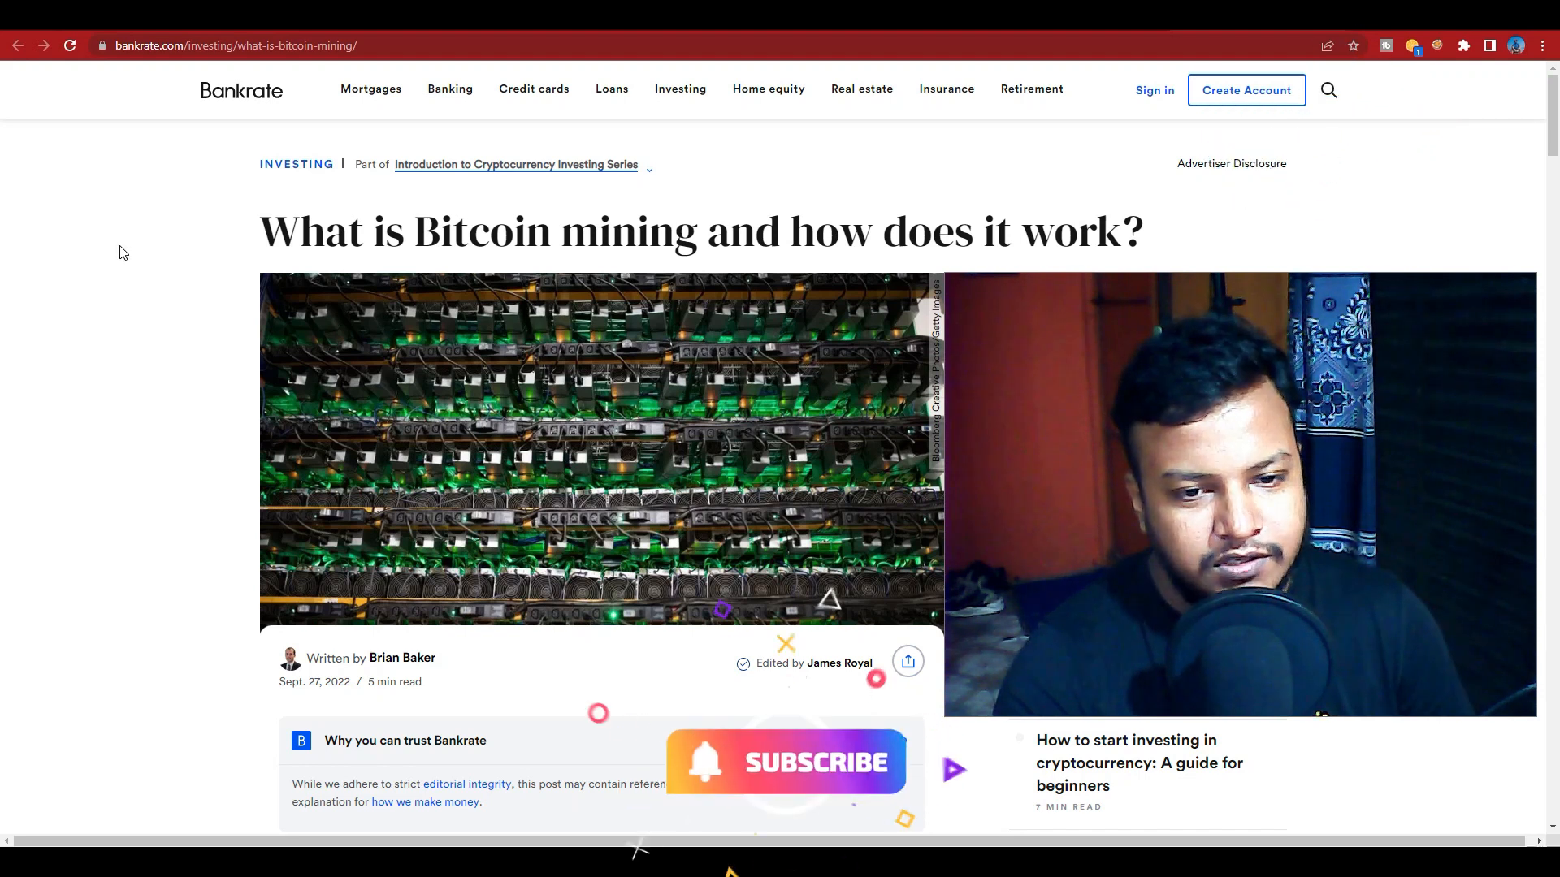
- Scroll down the article to the 'What is Bitcoin mining?' heading and the start of the statistics box
scroll(down, 3)
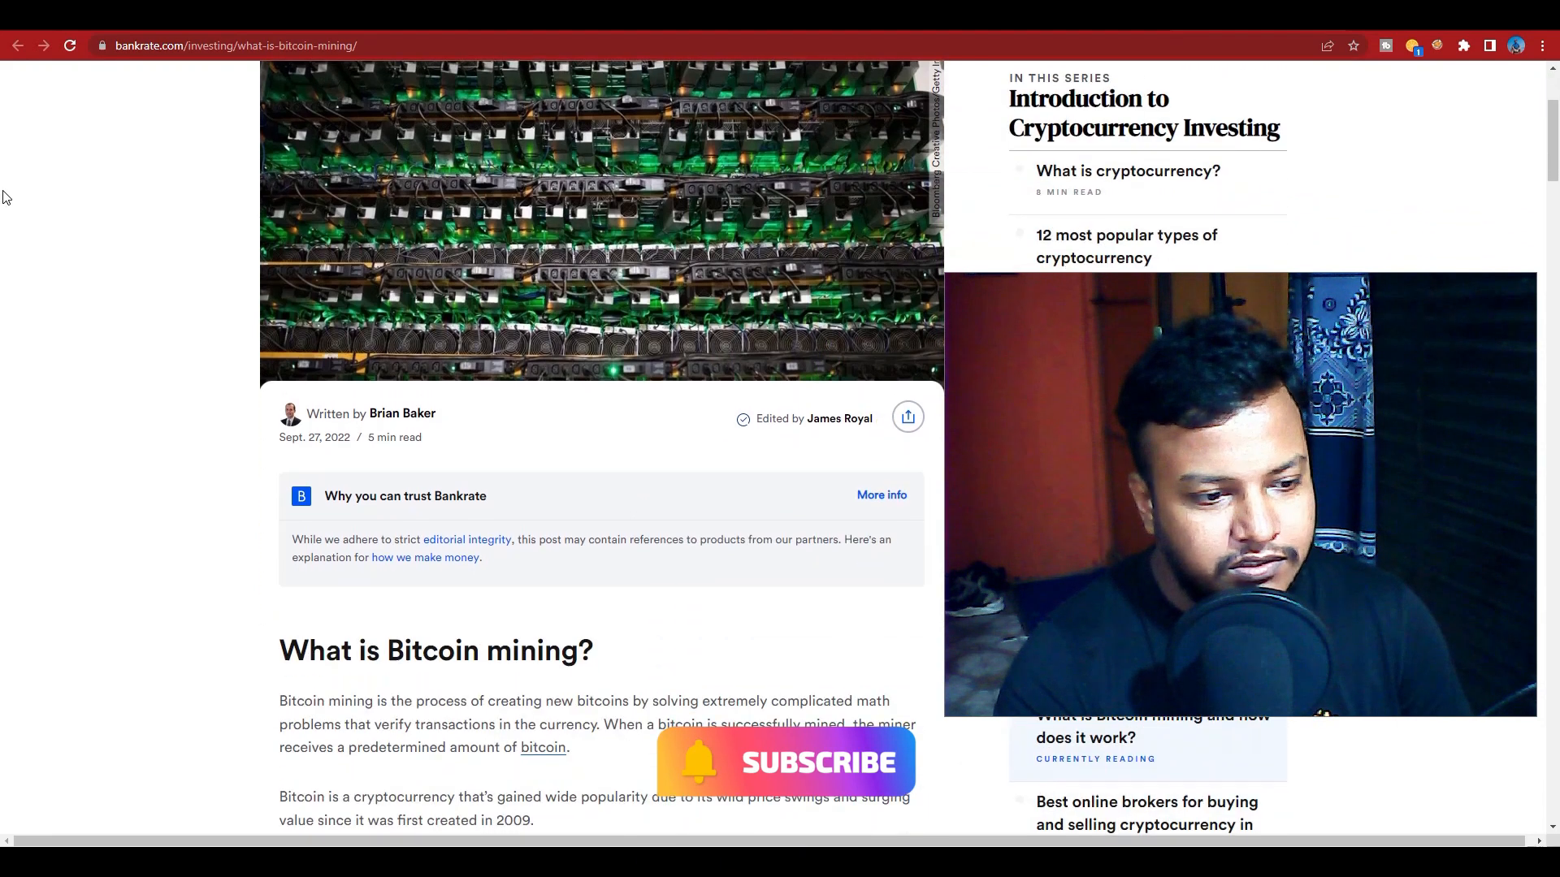
scroll(down, 3)
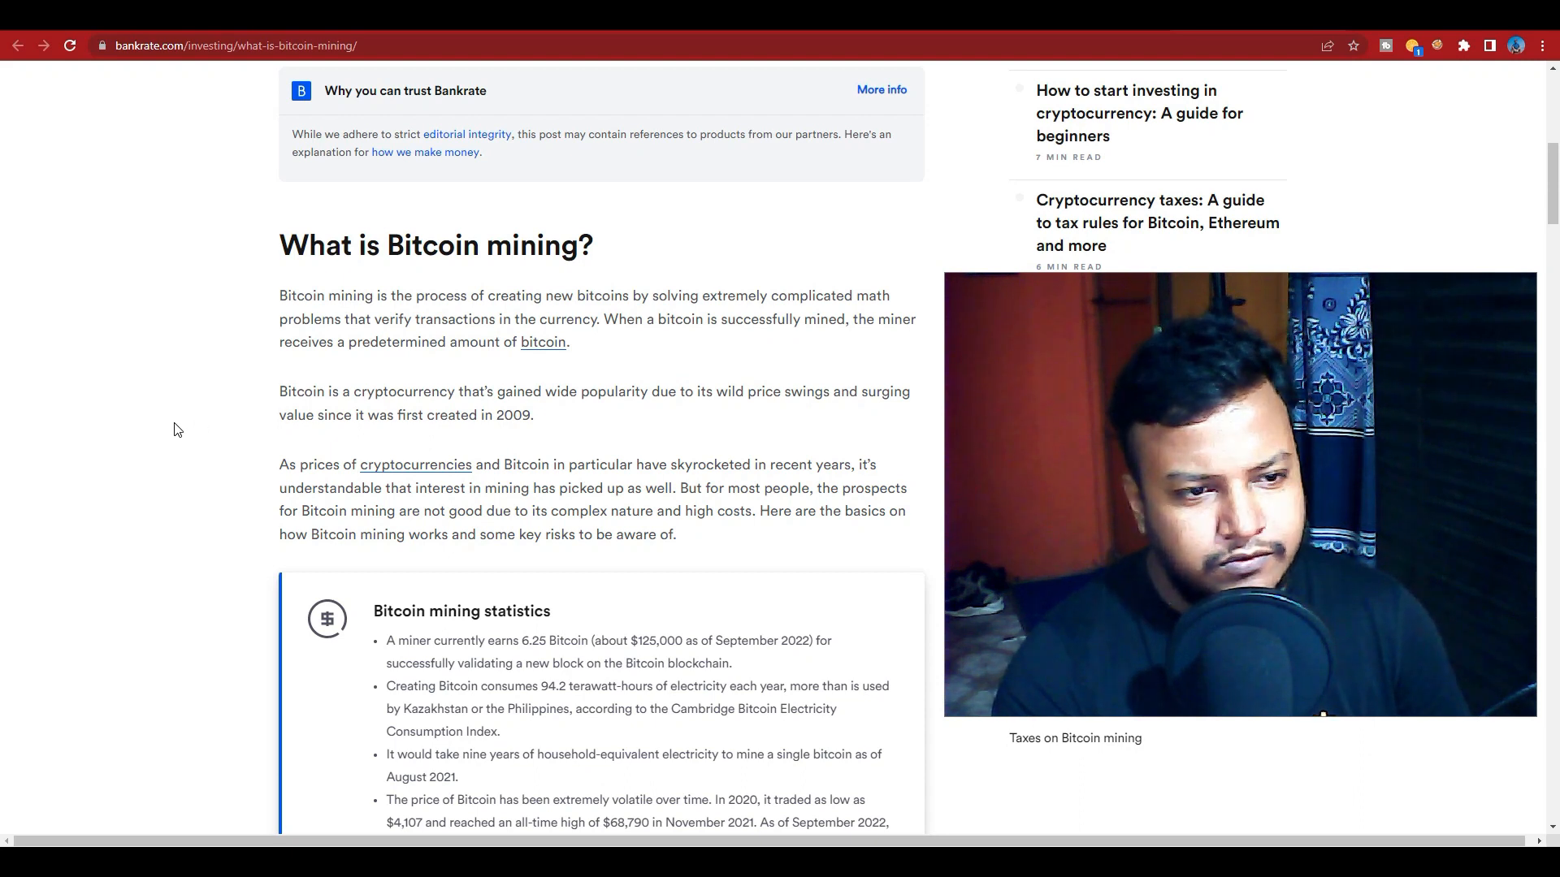
scroll(down, 3)
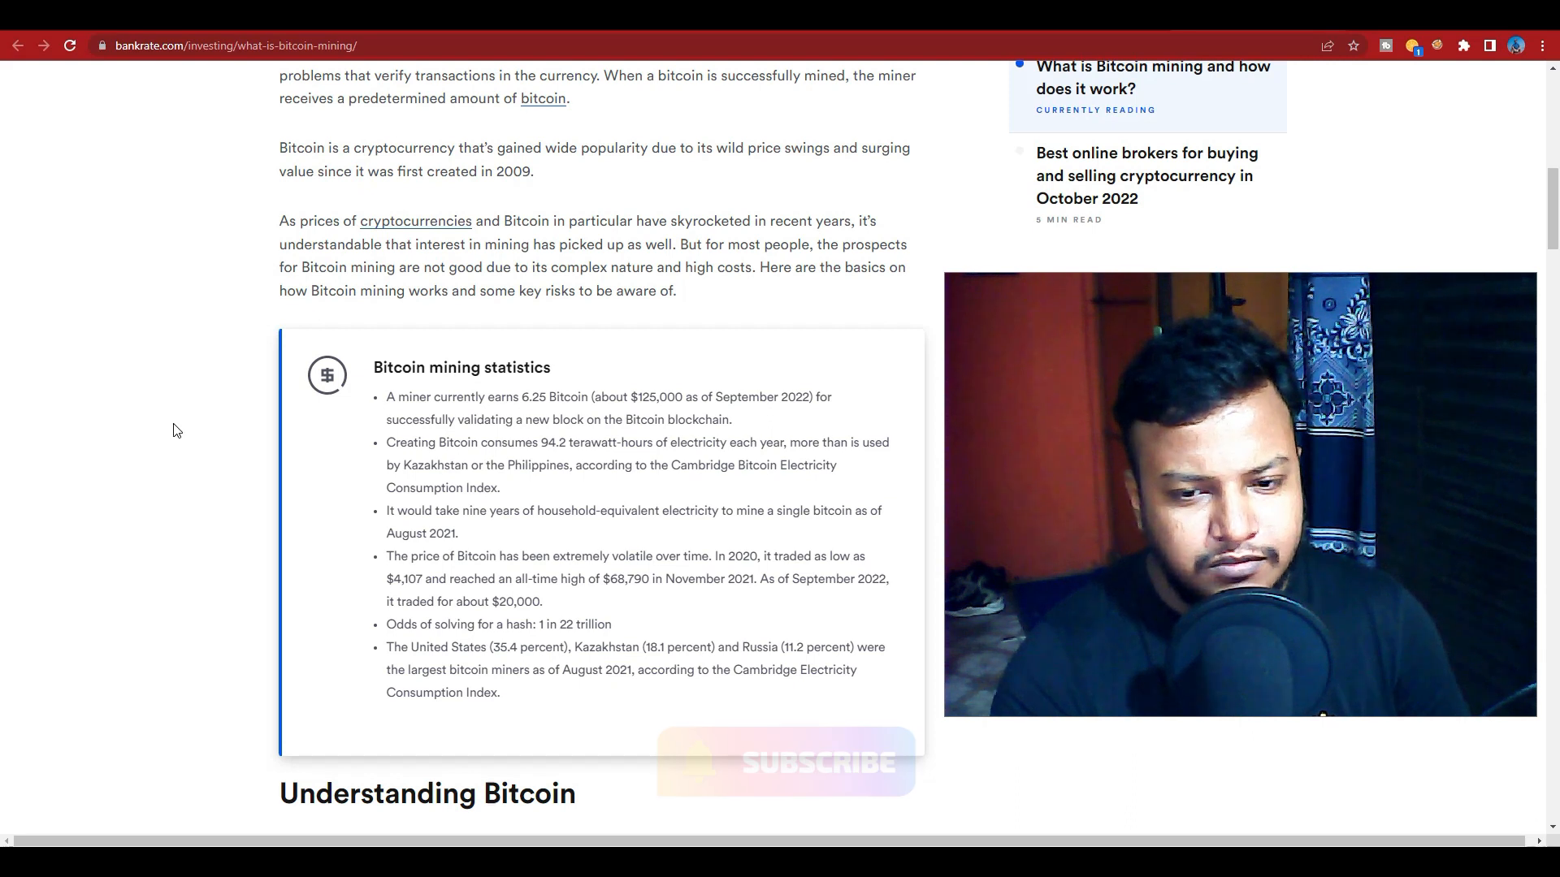
scroll(up, 3)
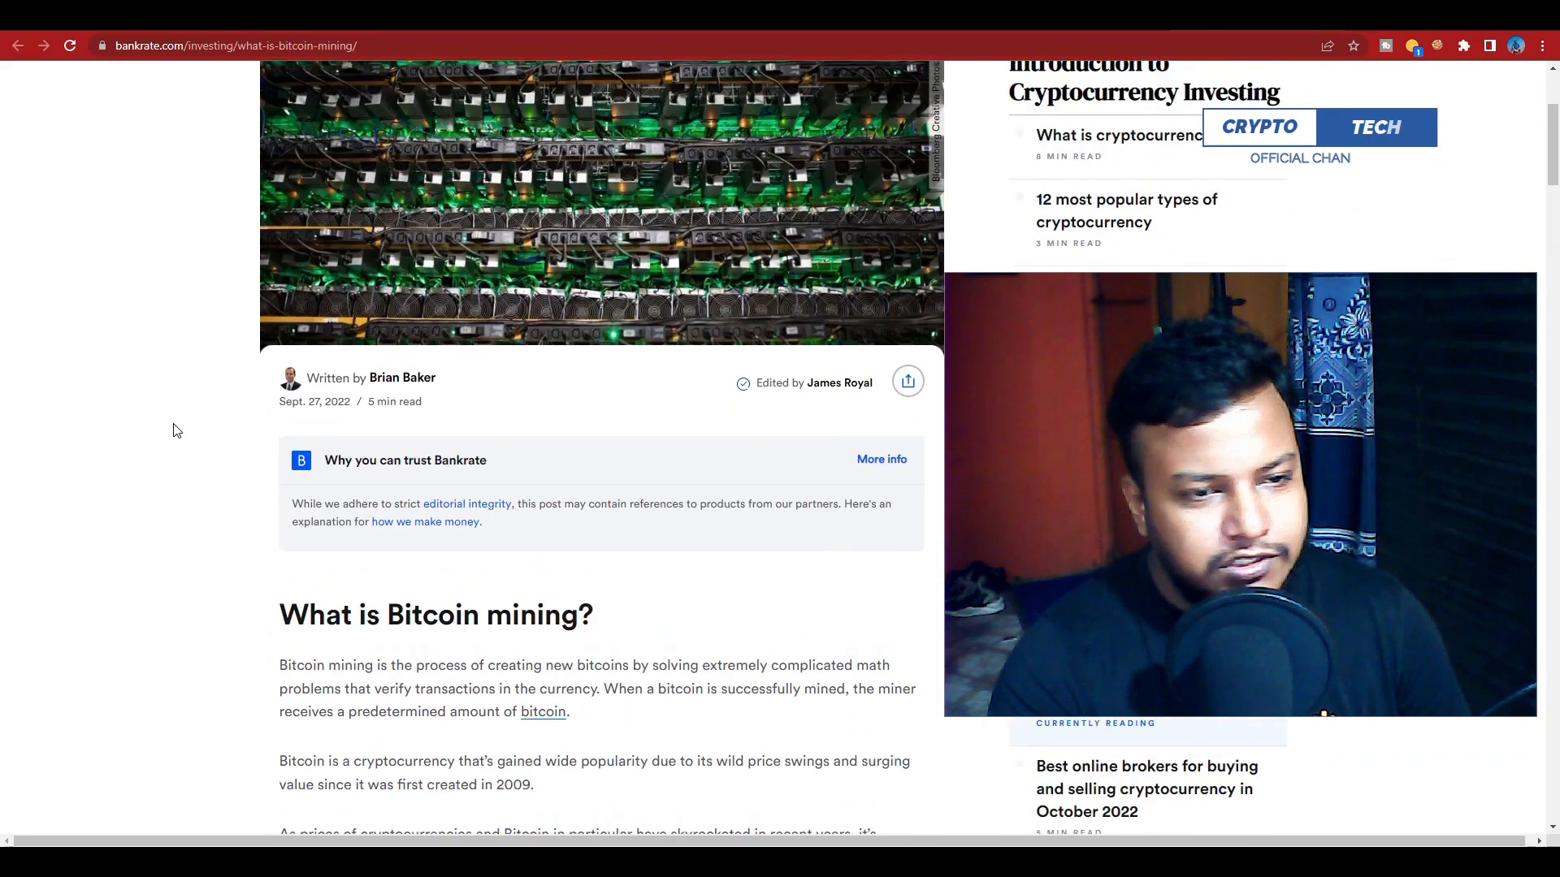
scroll(up, 3)
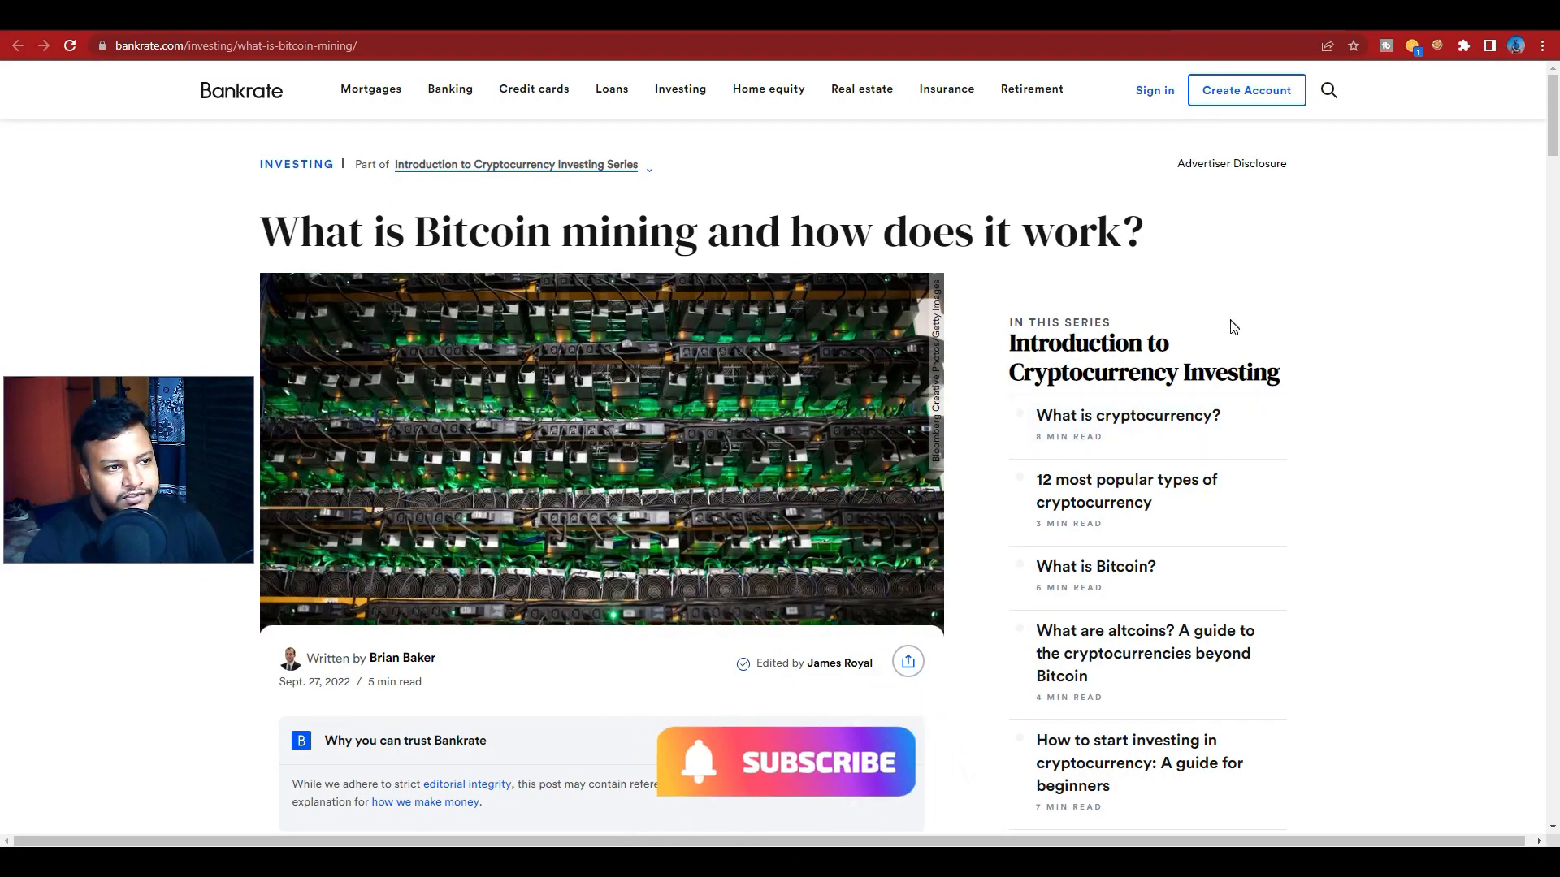
scroll(down, 3)
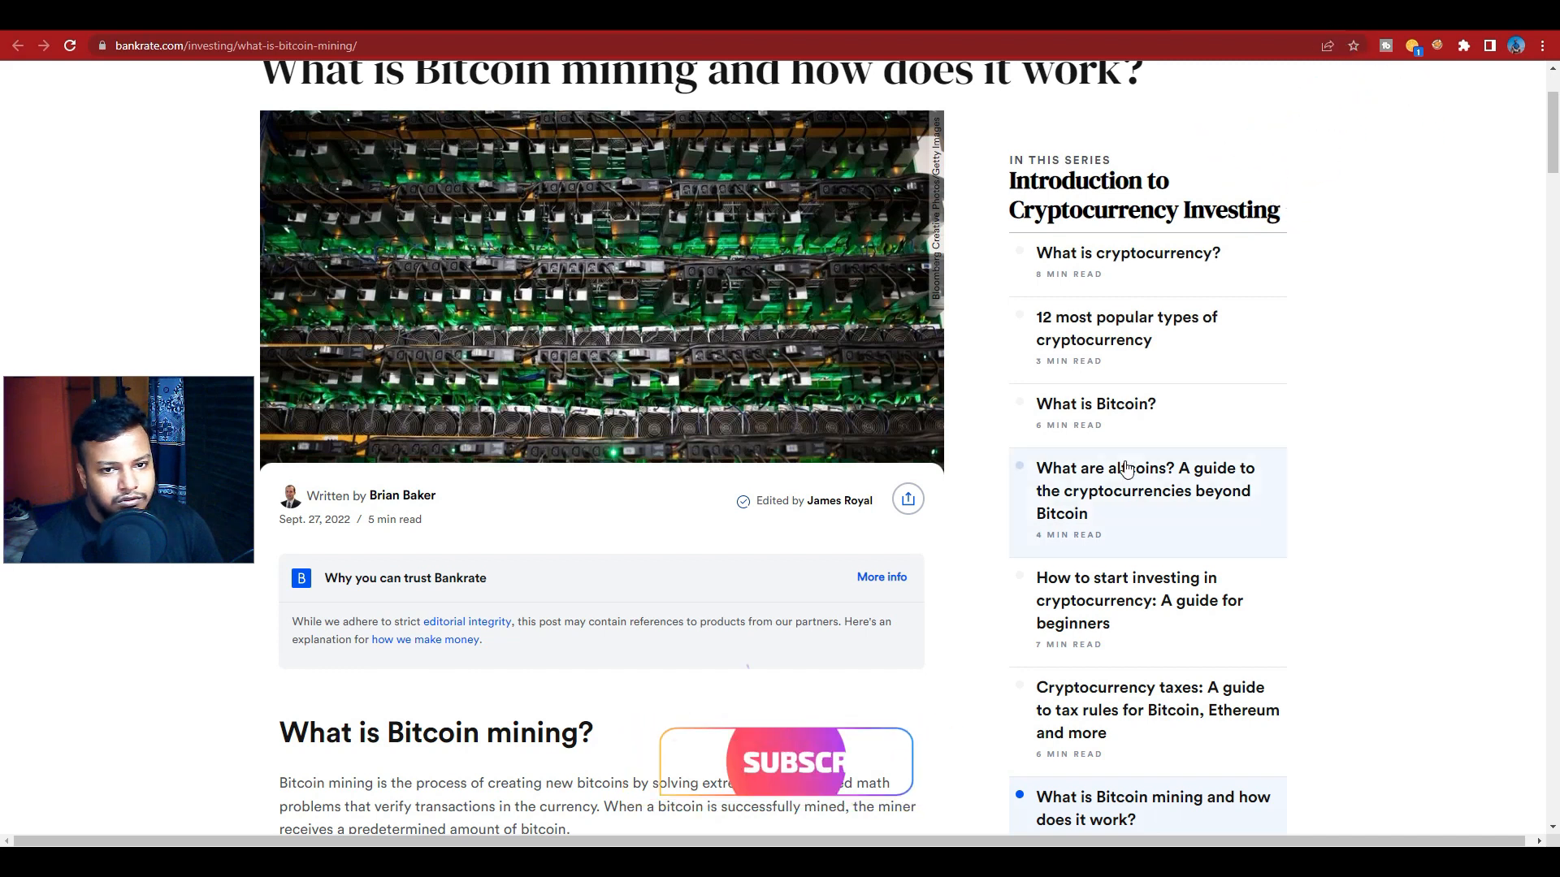
scroll(down, 3)
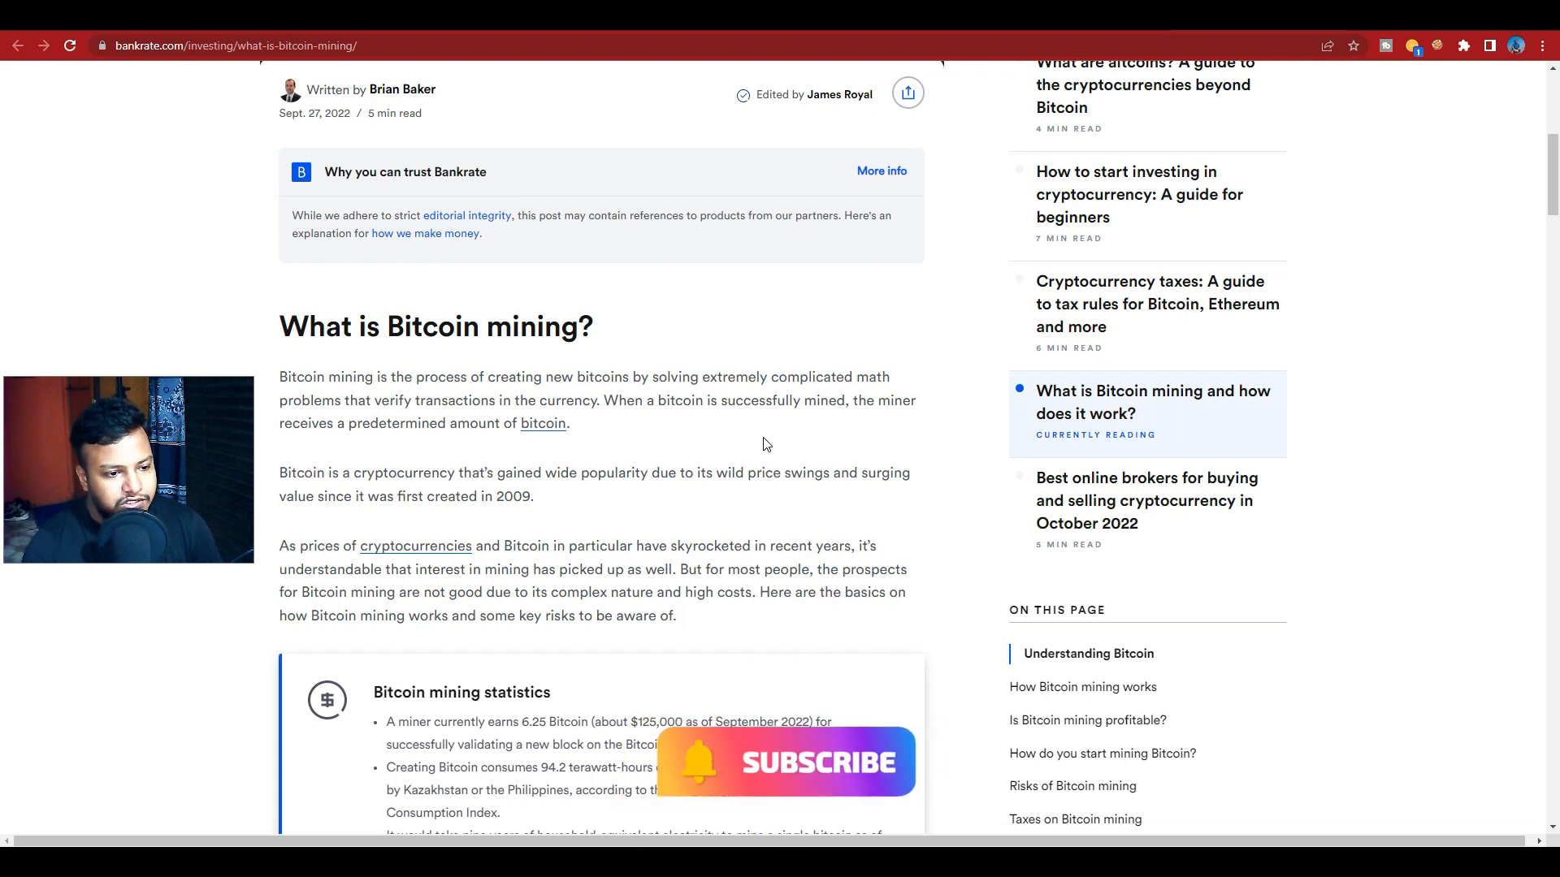
scroll(down, 3)
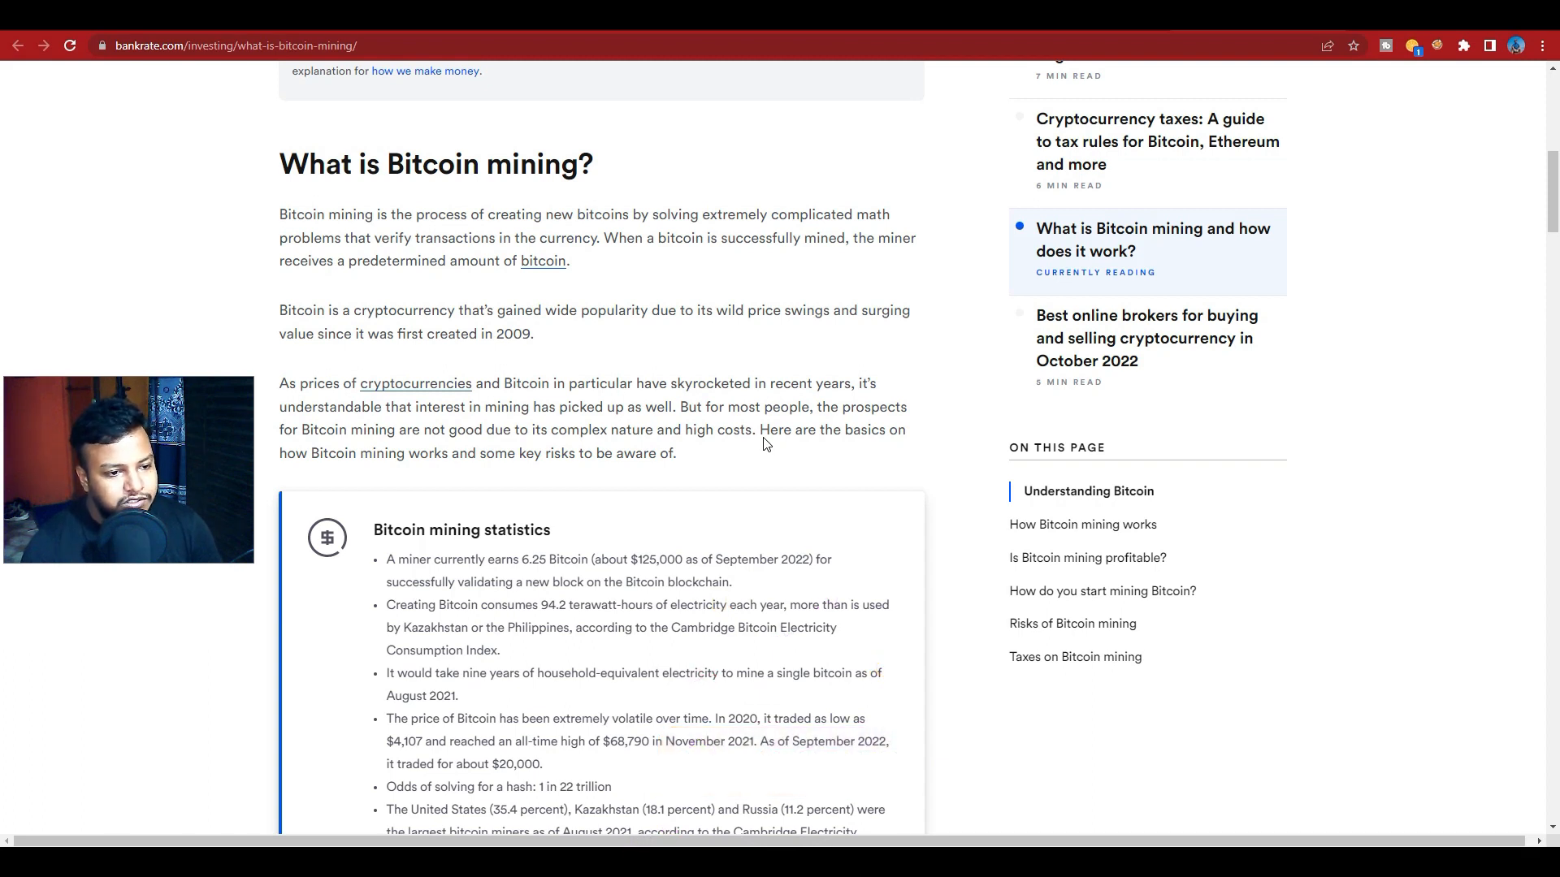
- Scroll to the statistics box and Understanding Bitcoin heading, then dismiss the Unsupported 16-Bit Application dialog
scroll(down, 3)
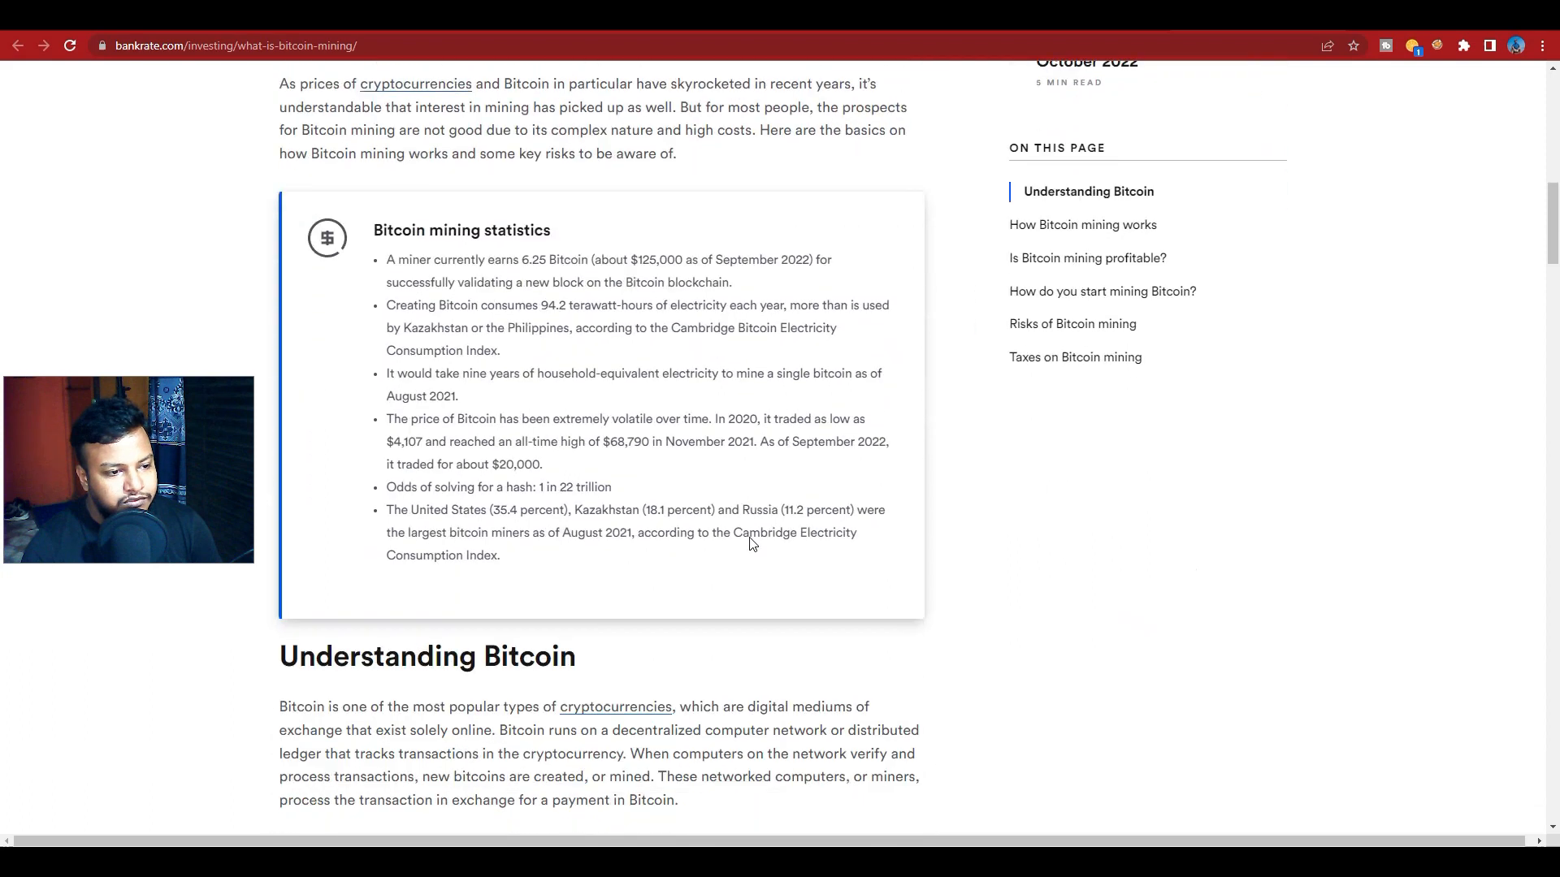
scroll(down, 3)
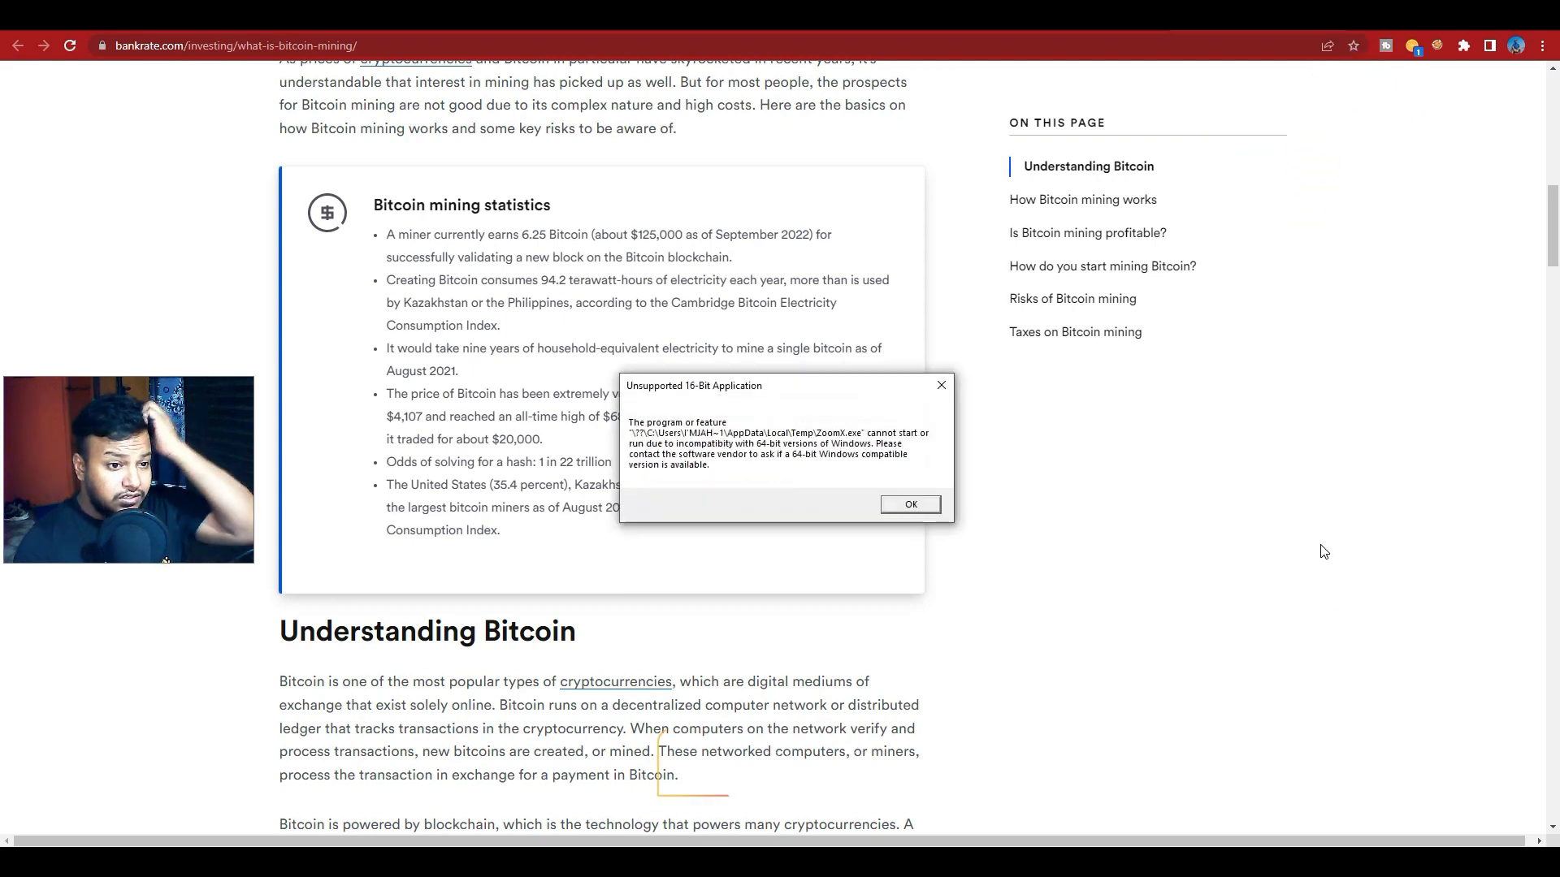
mouse_move(941, 387)
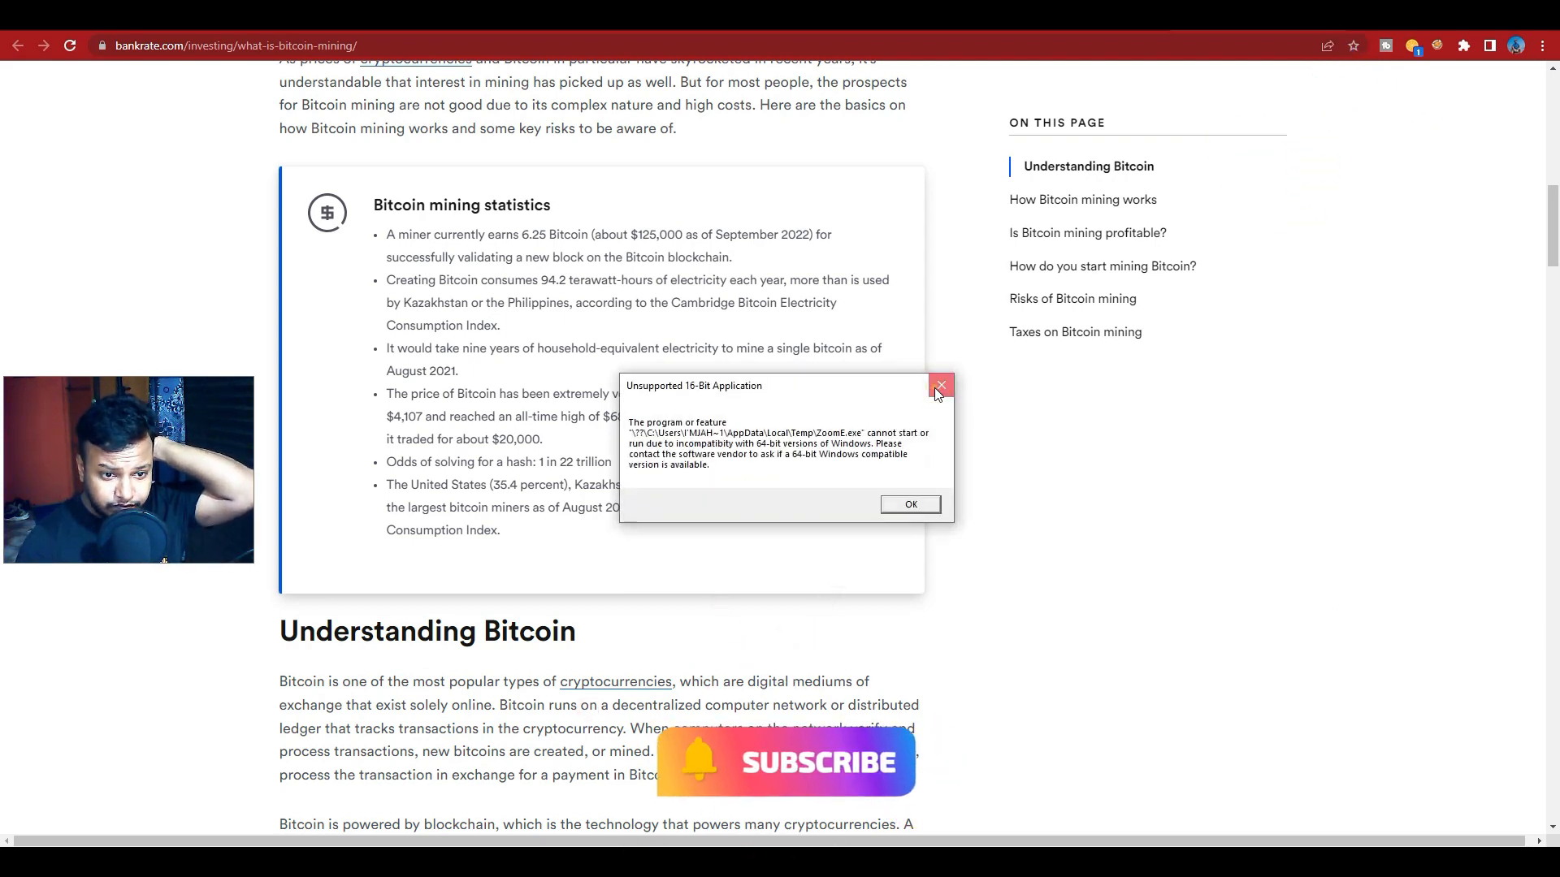
click(939, 387)
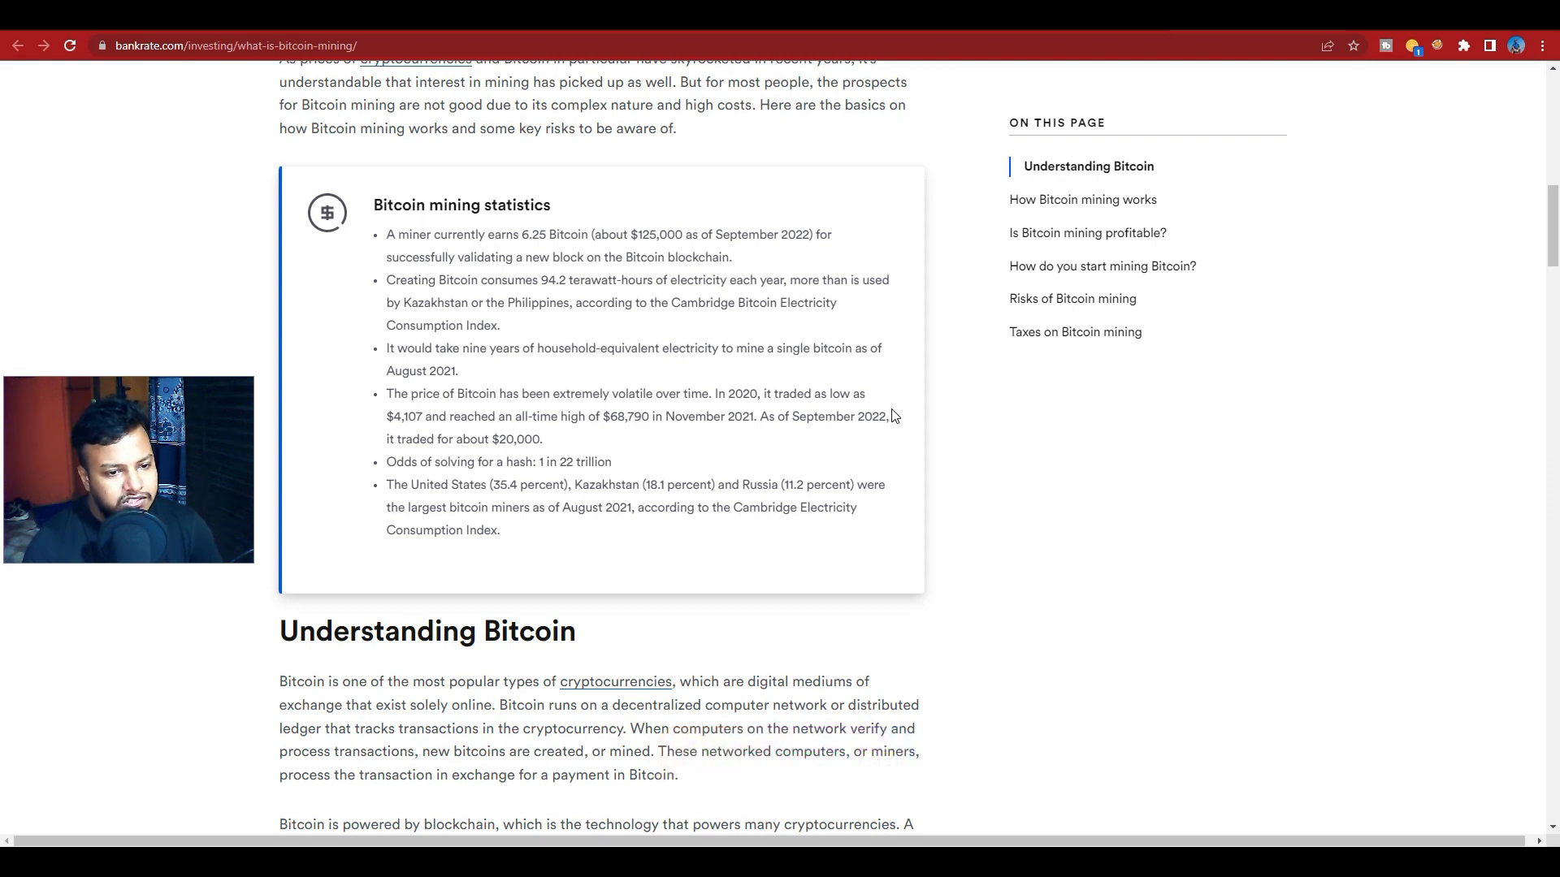
mouse_move(1163, 569)
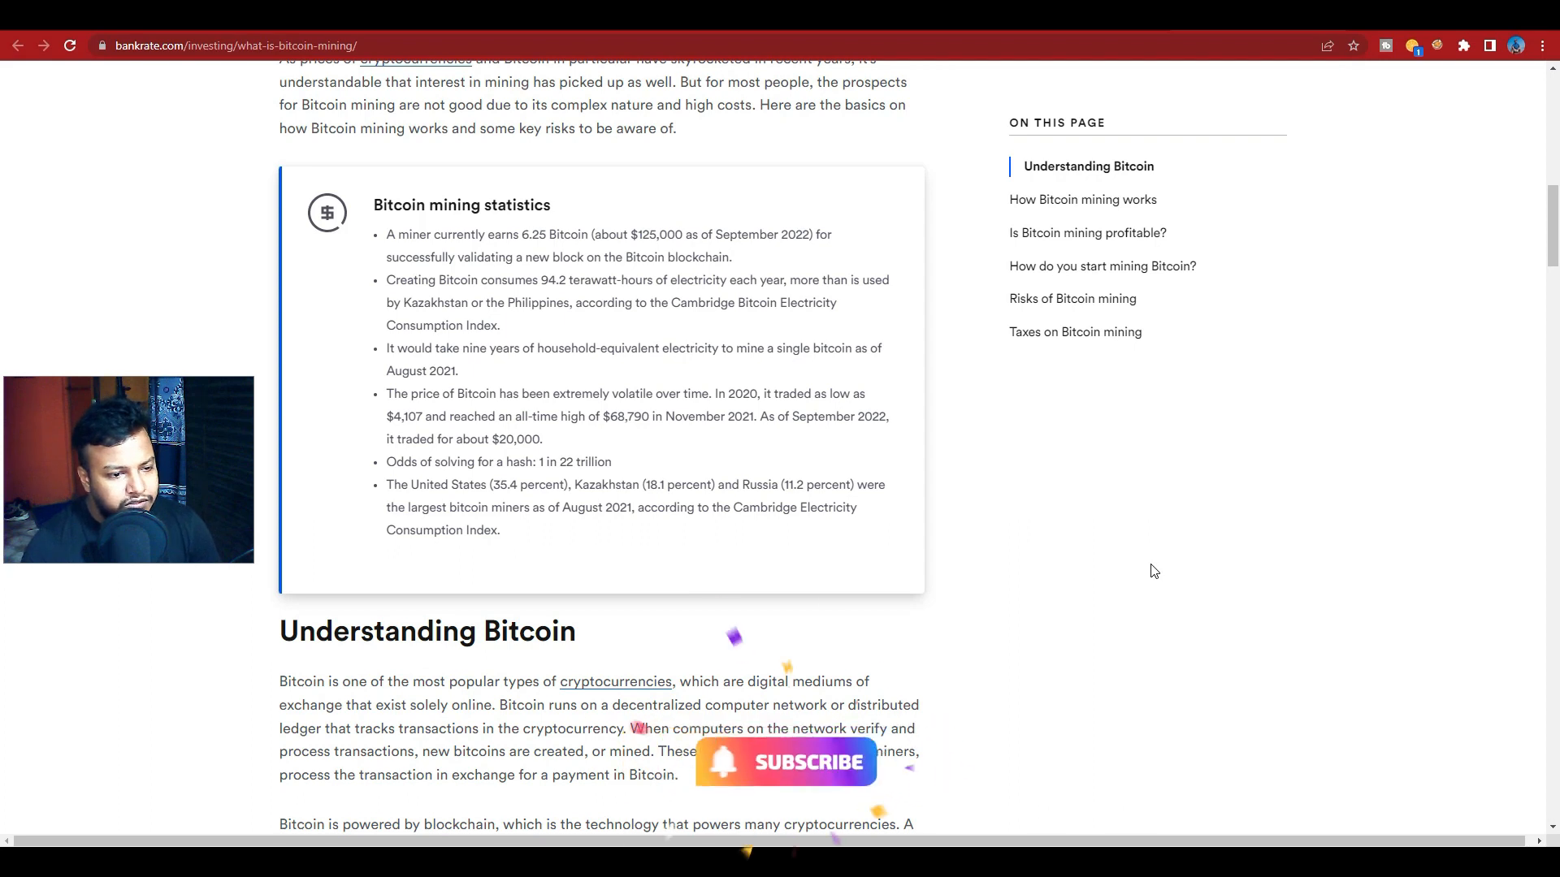
- Scroll down through the Understanding Bitcoin section to the start of 'How Bitcoin mining works'
scroll(down, 3)
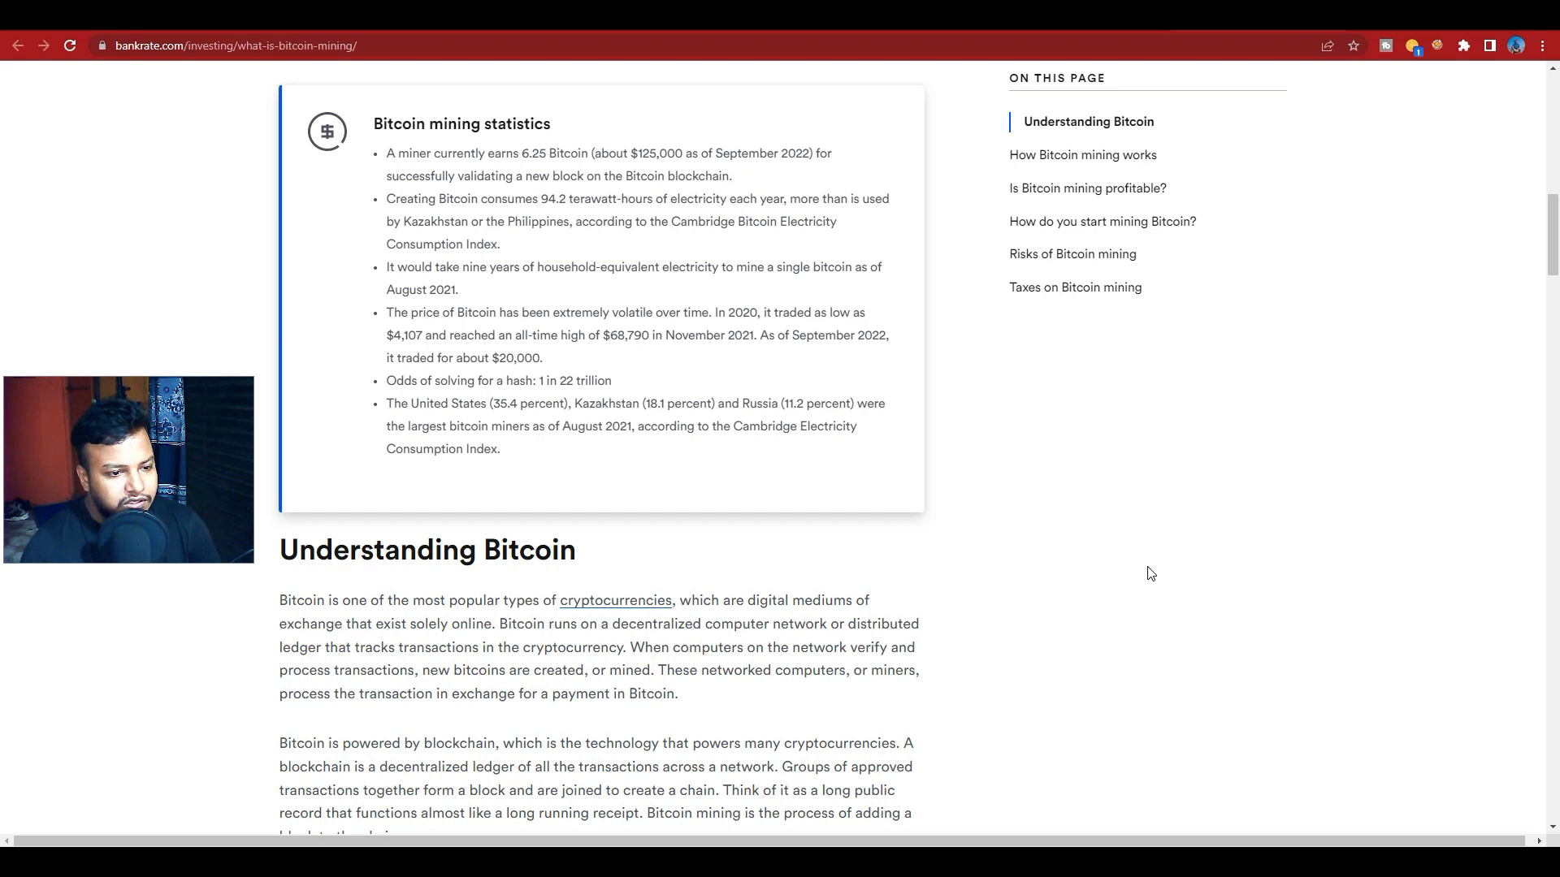
mouse_move(1142, 582)
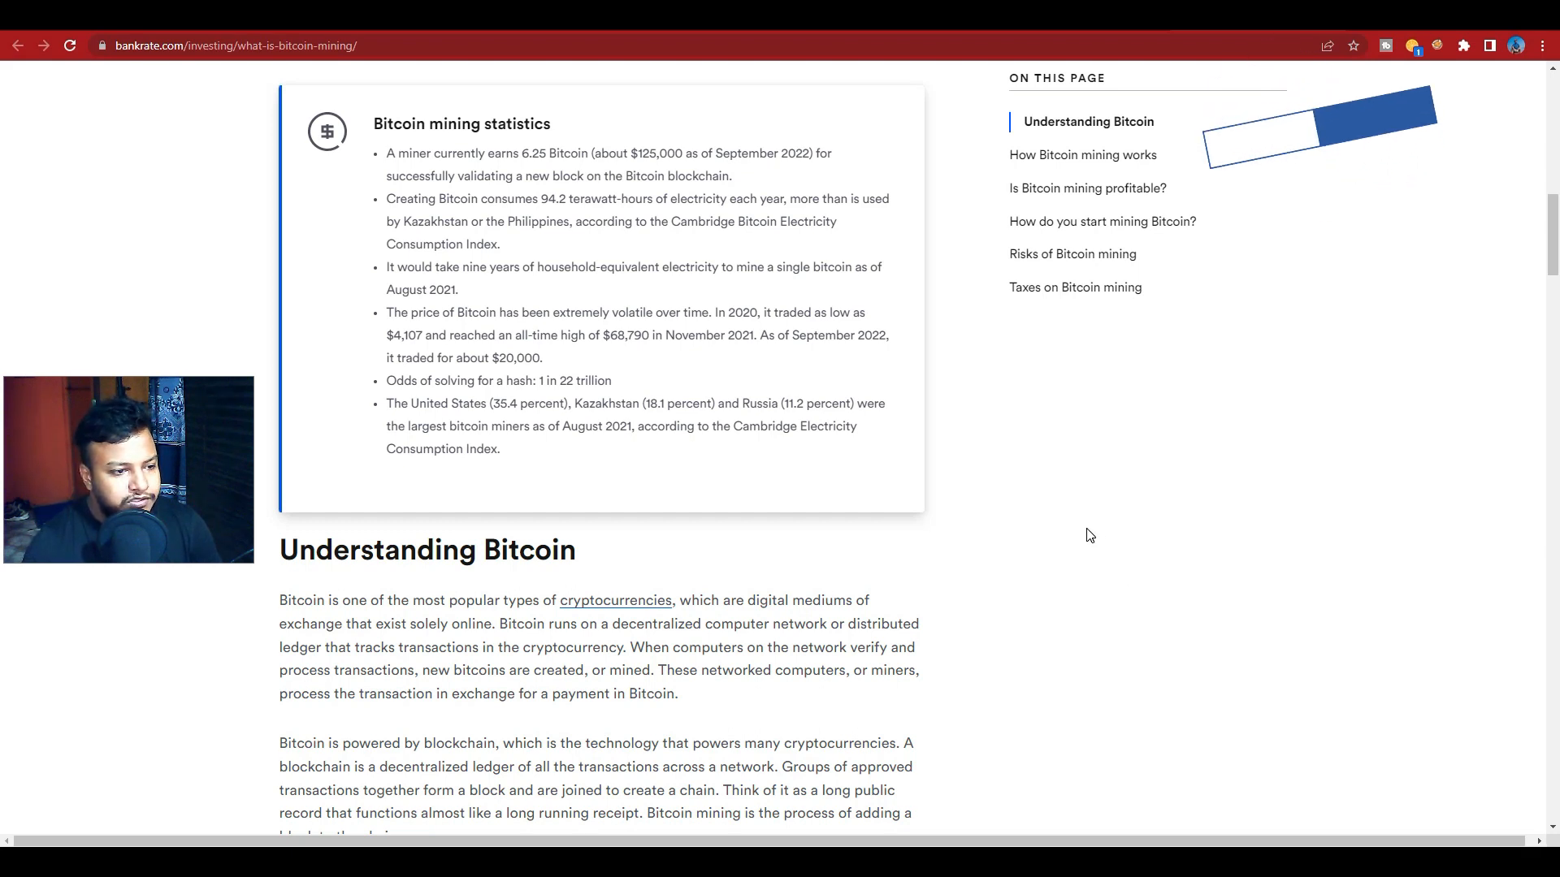
scroll(down, 3)
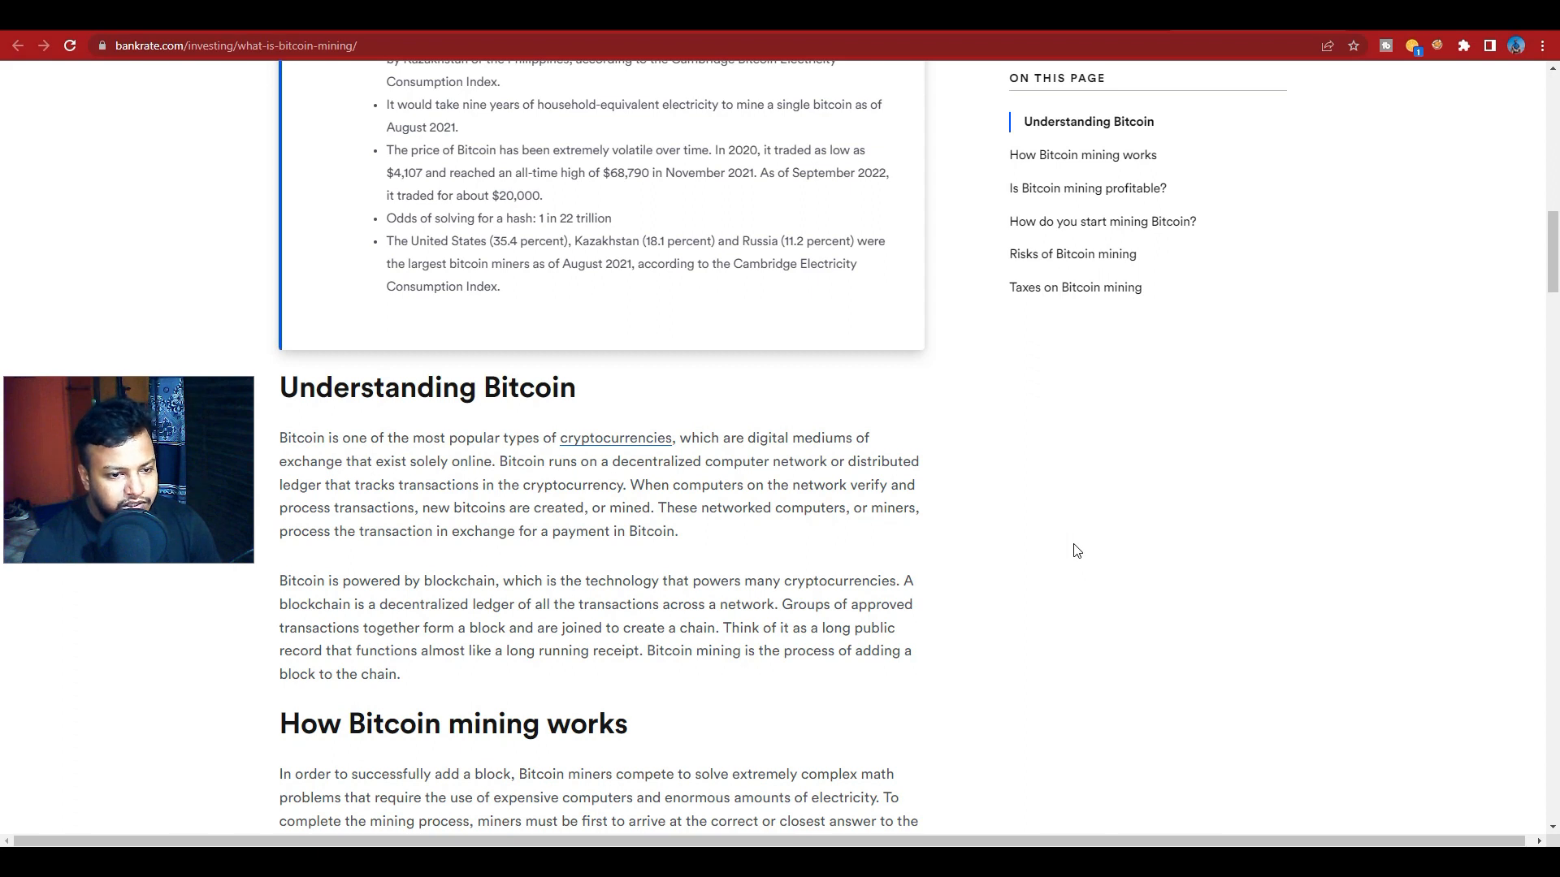
mouse_move(1069, 554)
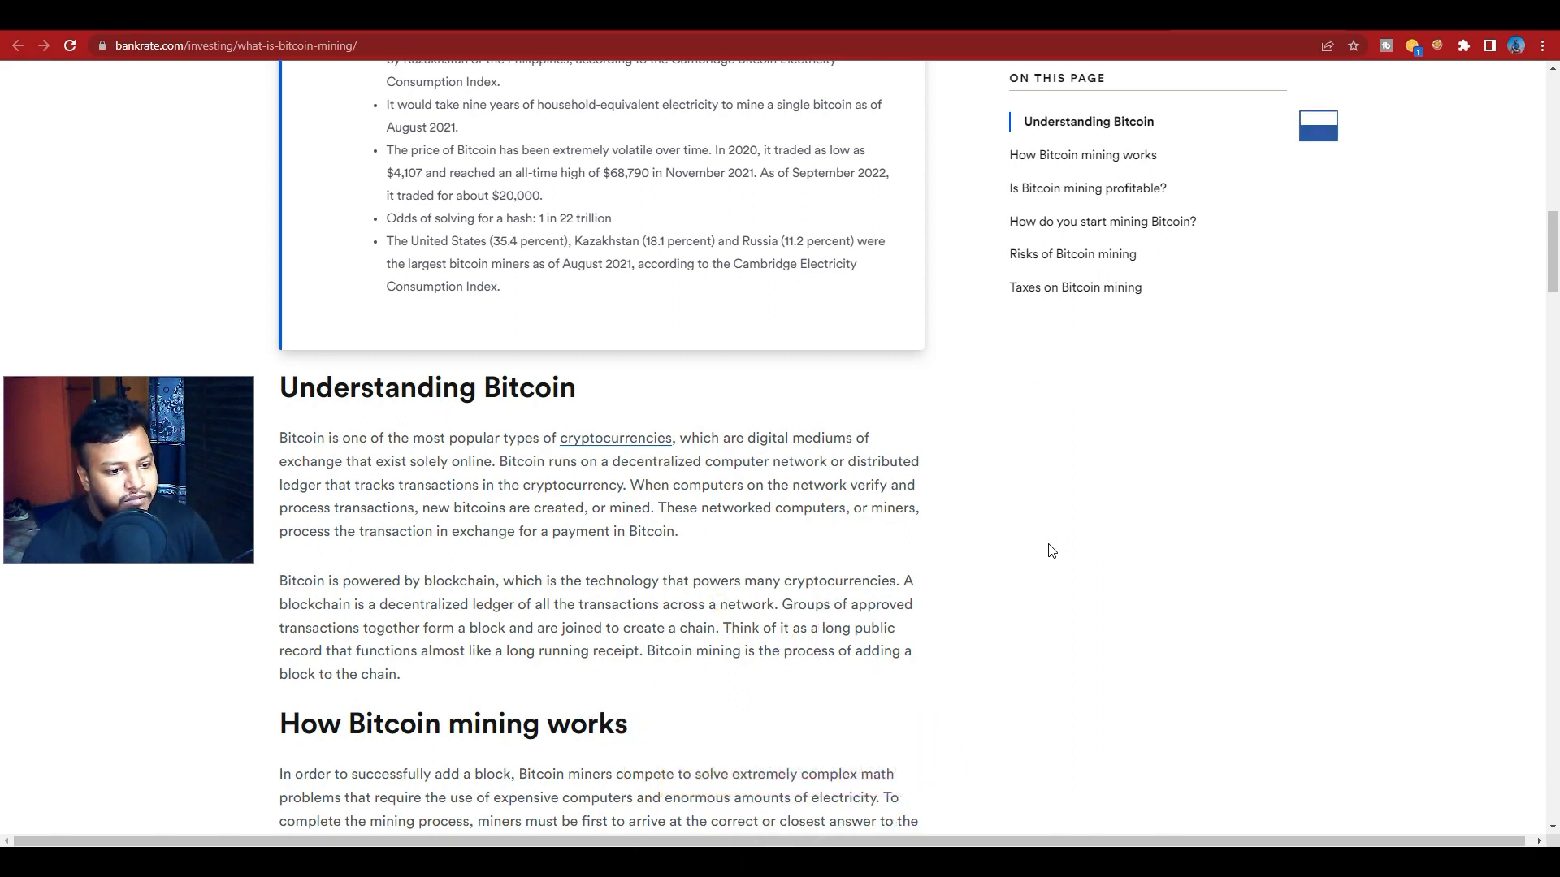
- Scroll down through 'How Bitcoin mining works' to the 'Bitcoin mining rewards over time' heading
scroll(down, 3)
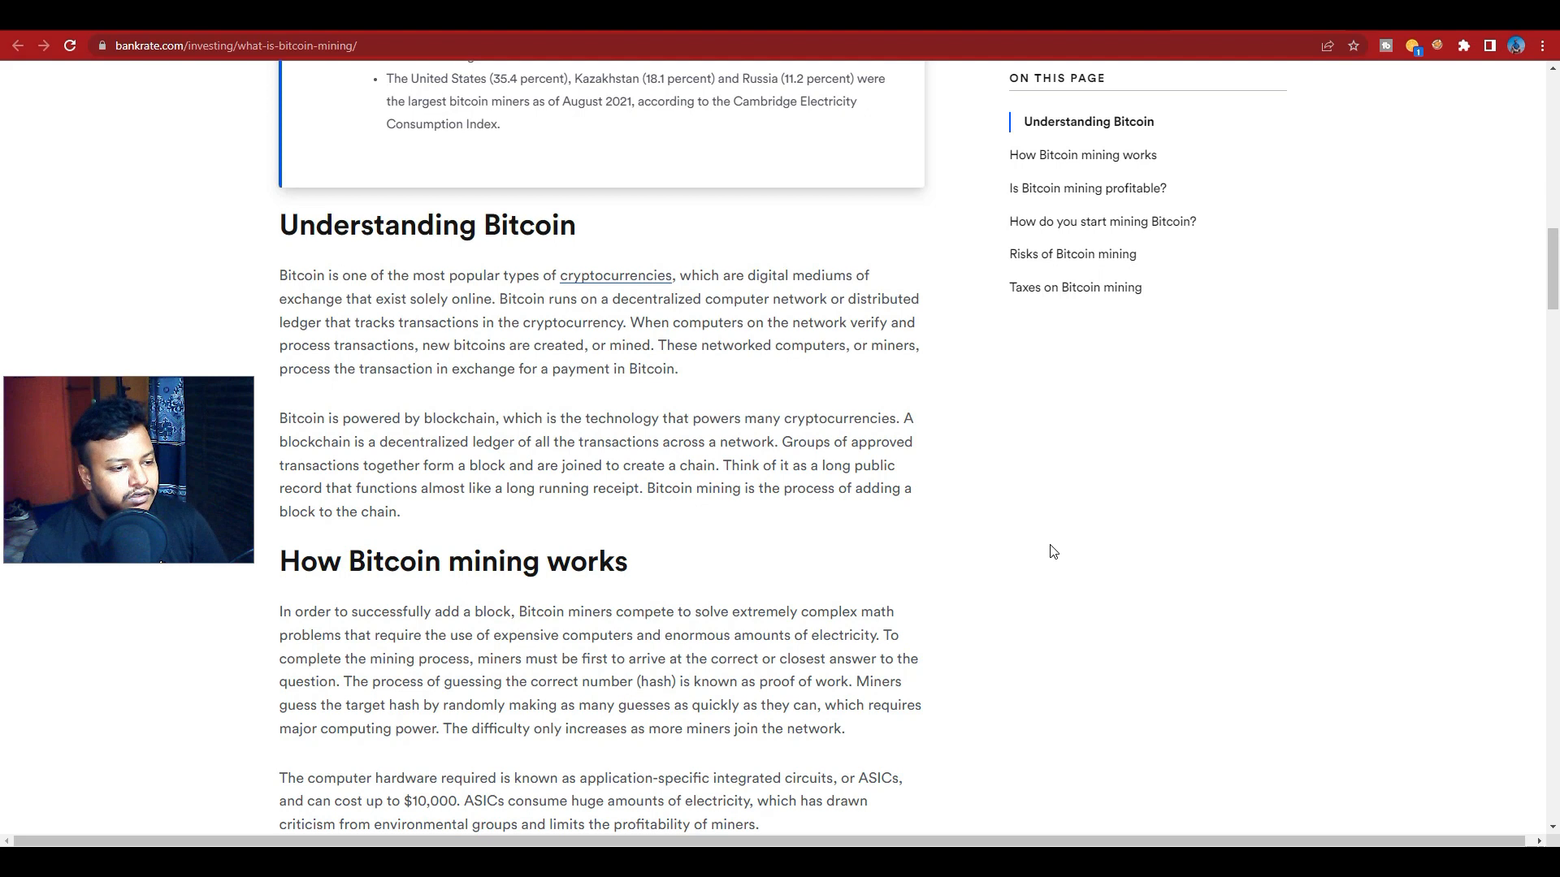
scroll(down, 3)
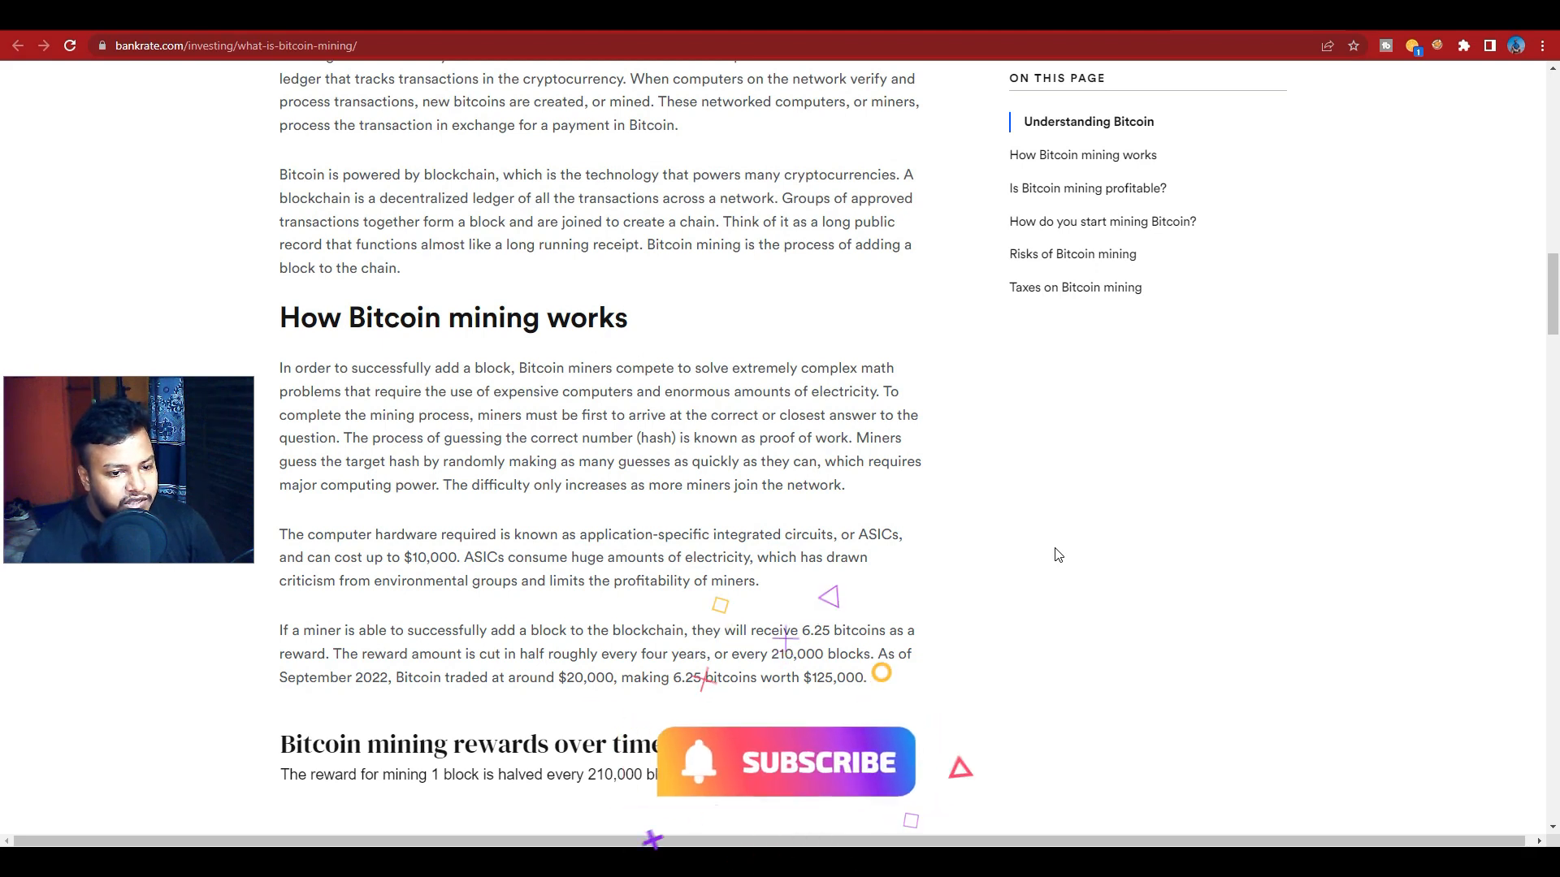
- Scroll down to the start of the Bitcoin mining rewards chart with the 50-bitcoin first bar
scroll(down, 3)
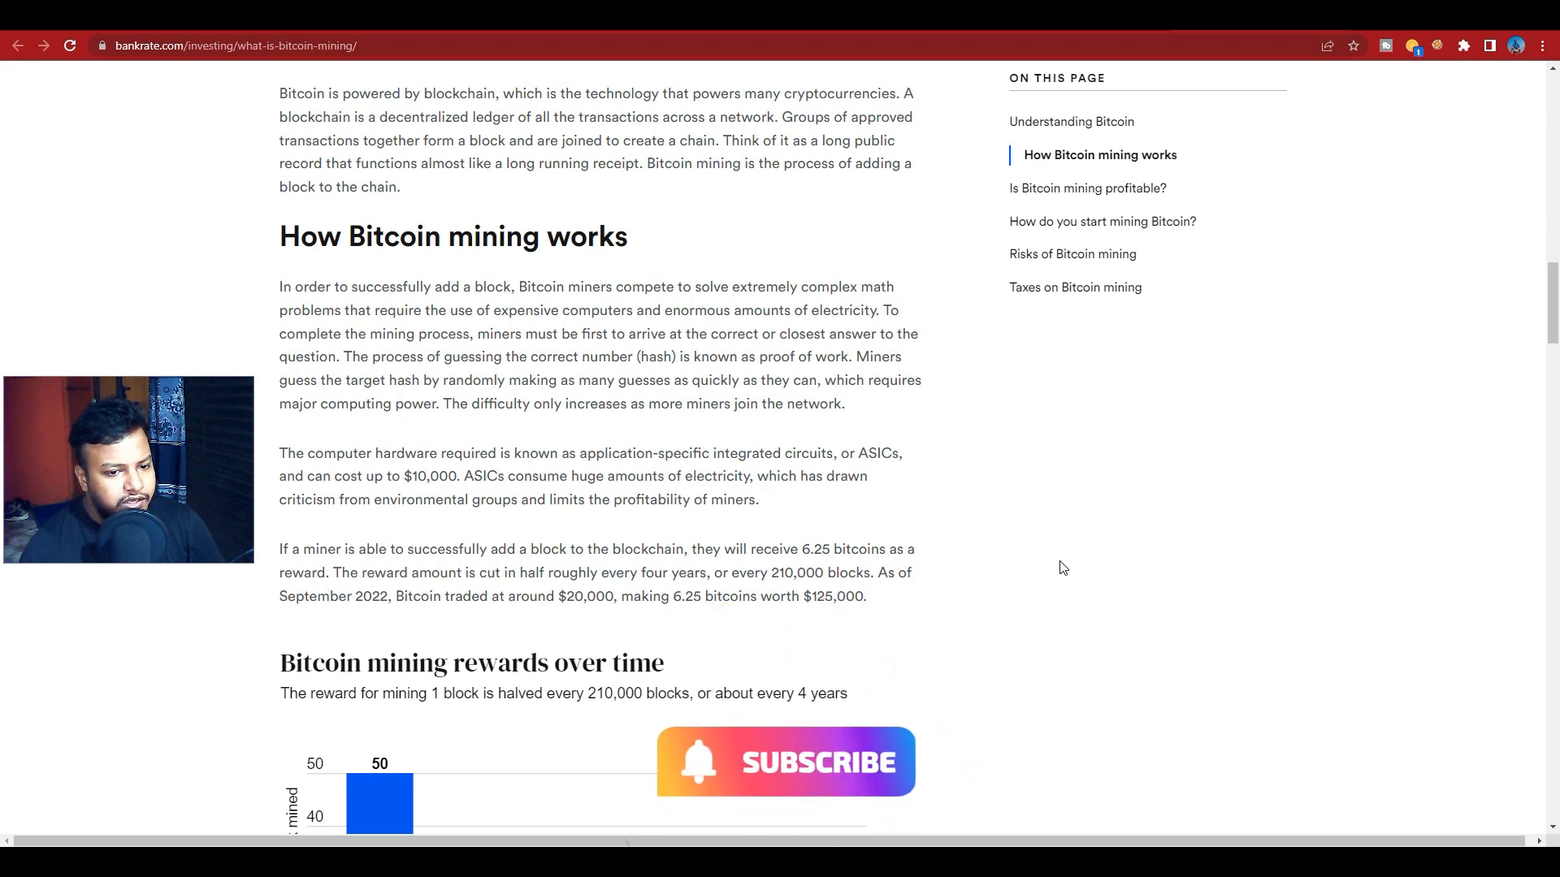
mouse_move(1039, 573)
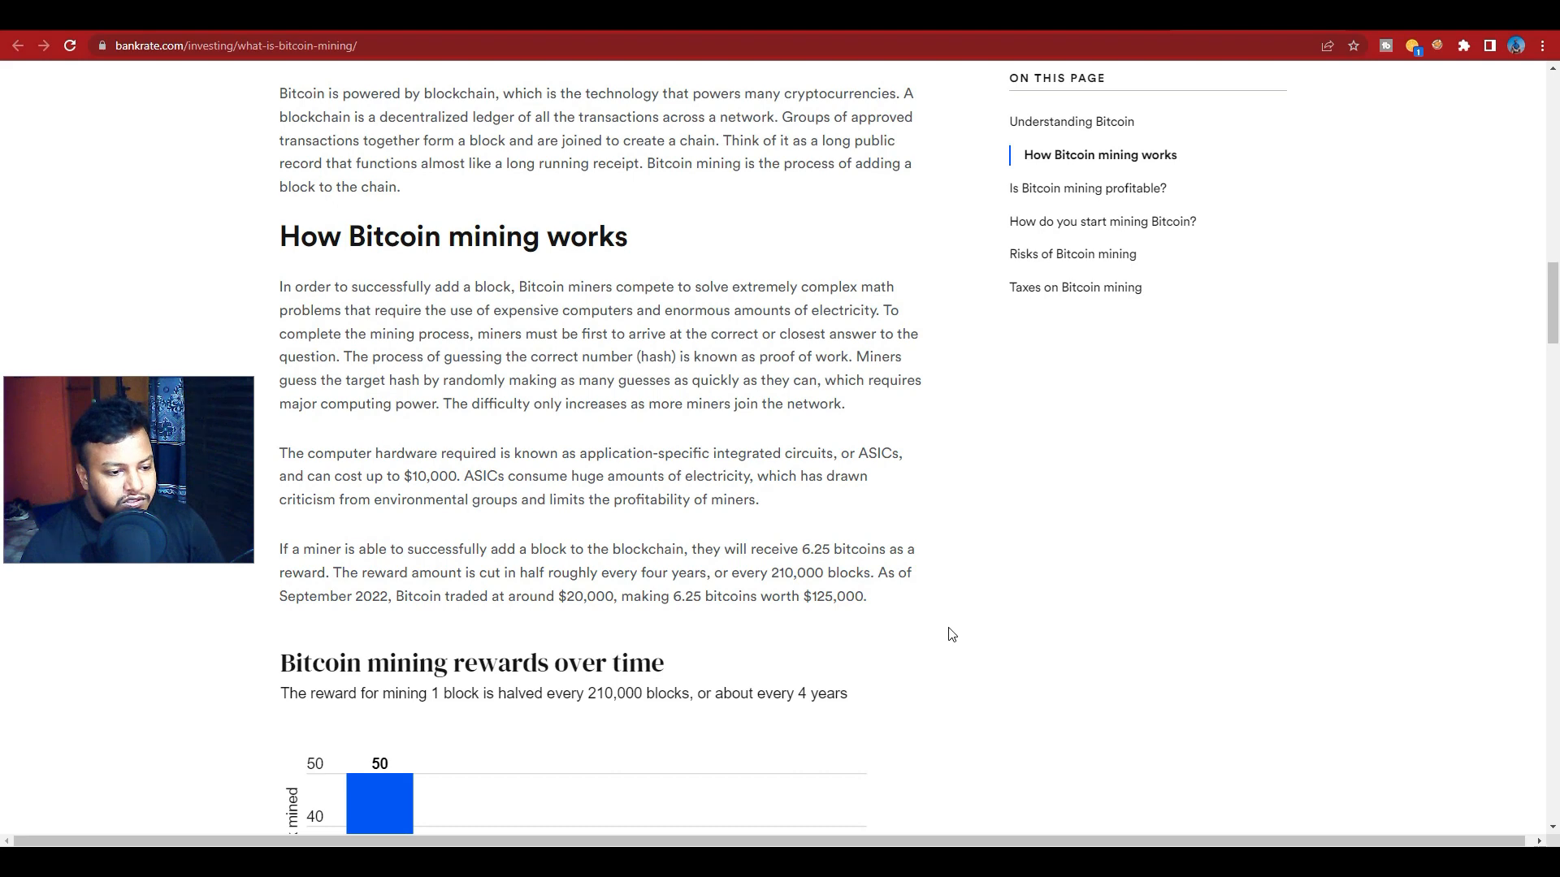
- Scroll back up to the top of the article showing the title, site header and header photo
scroll(up, 3)
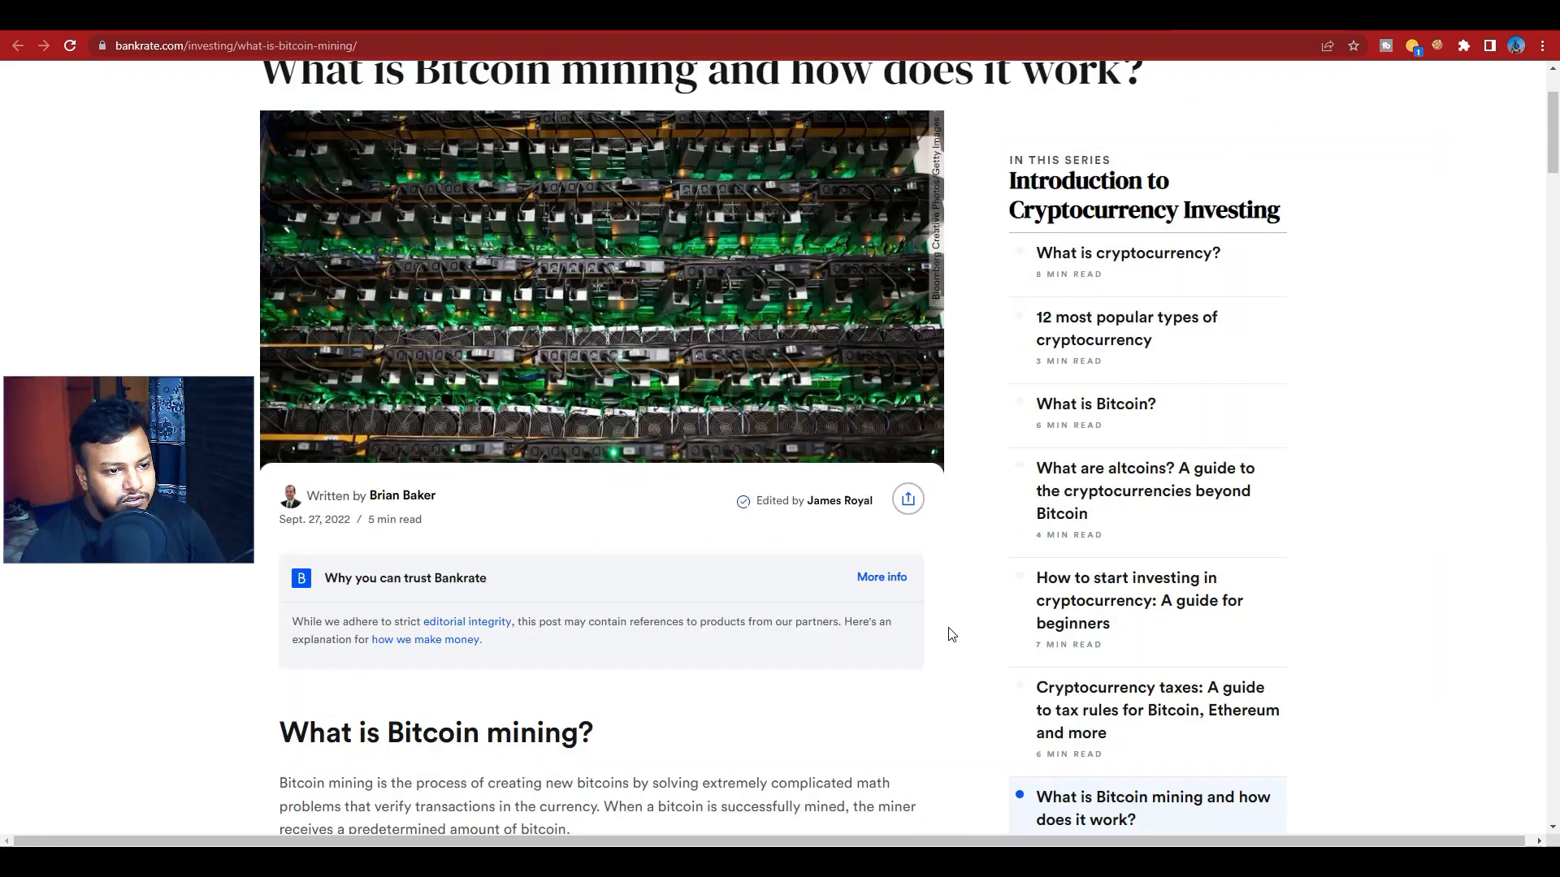
scroll(up, 3)
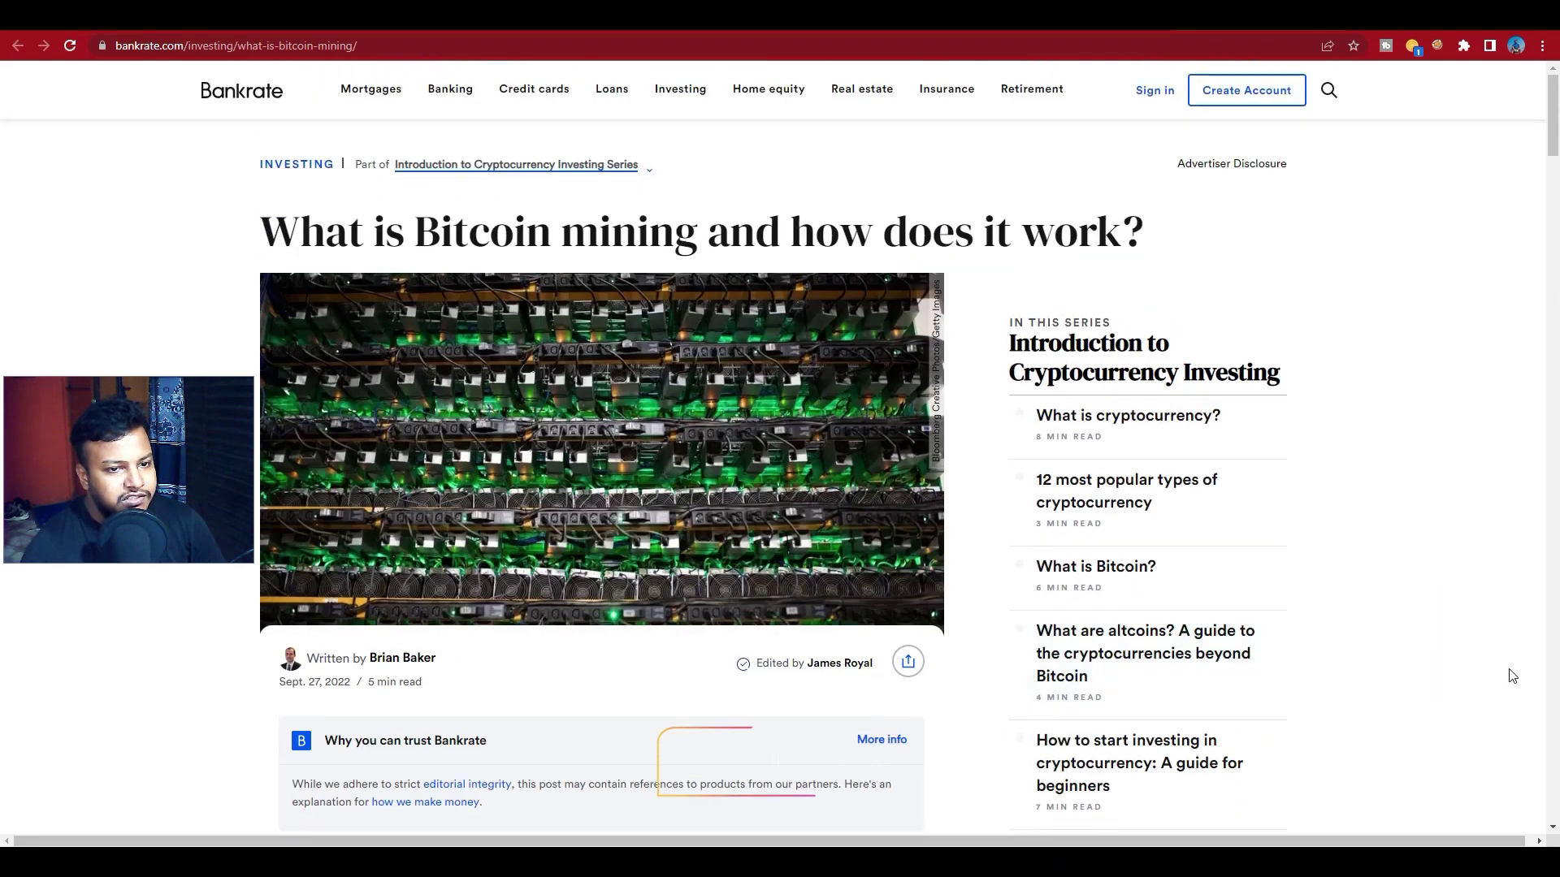
scroll(down, 3)
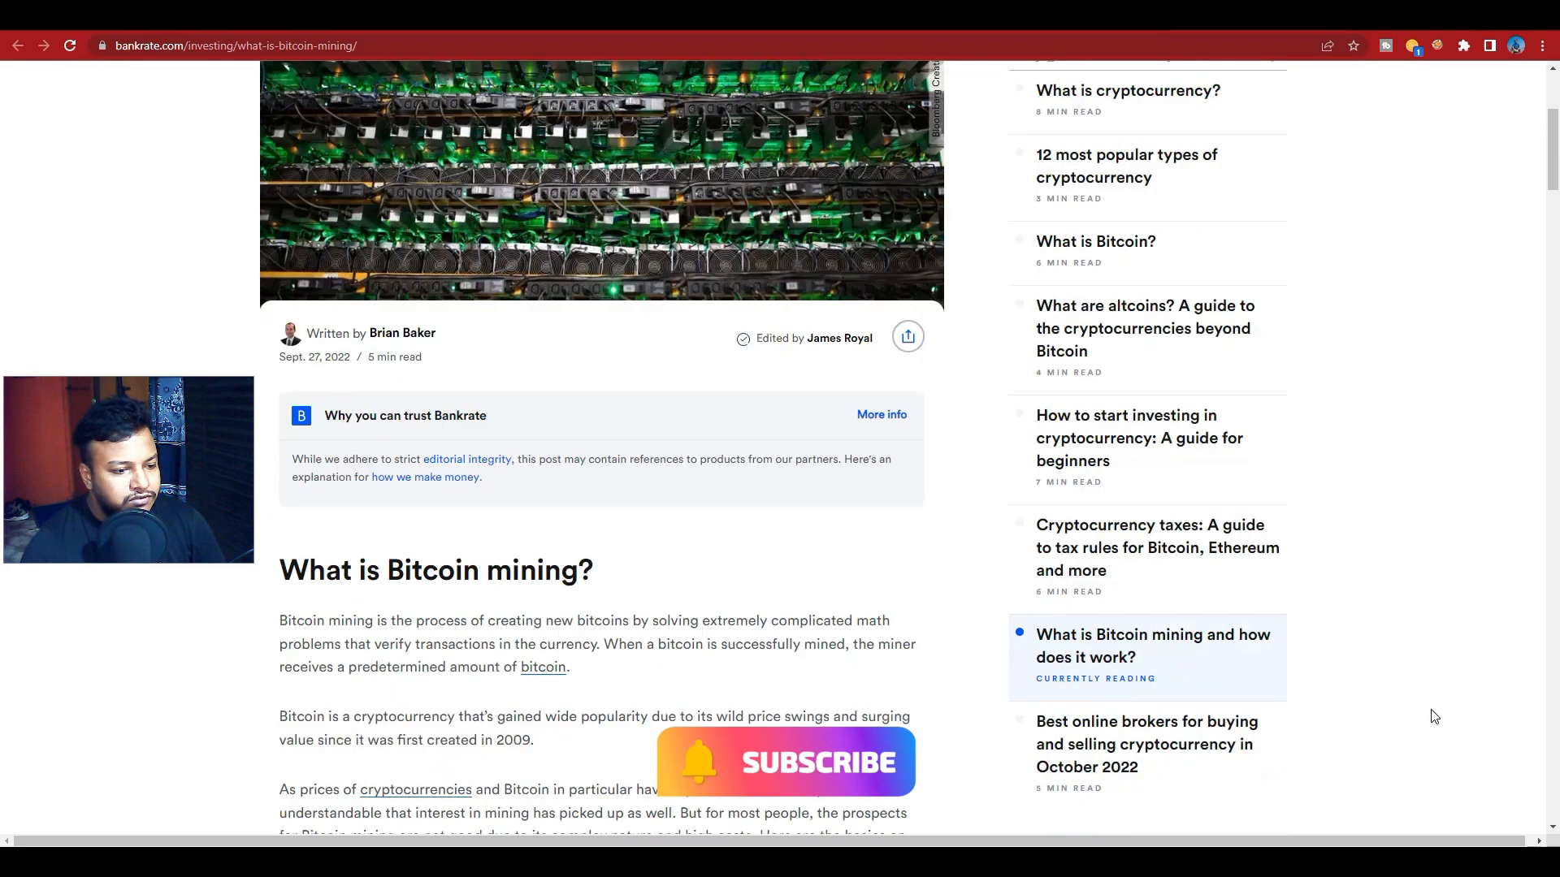
scroll(down, 3)
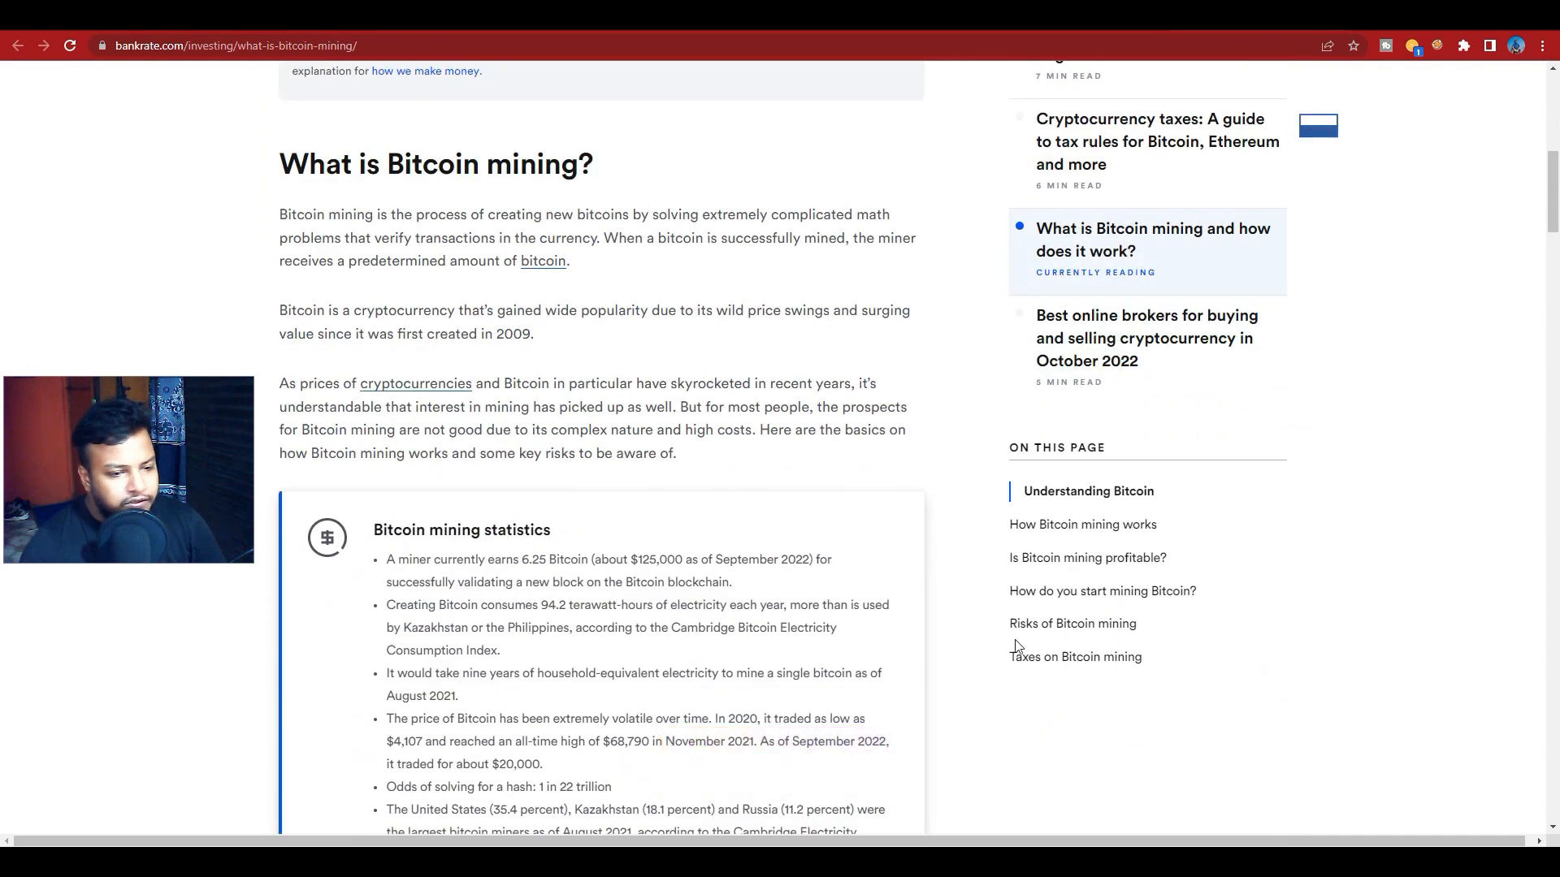
scroll(up, 3)
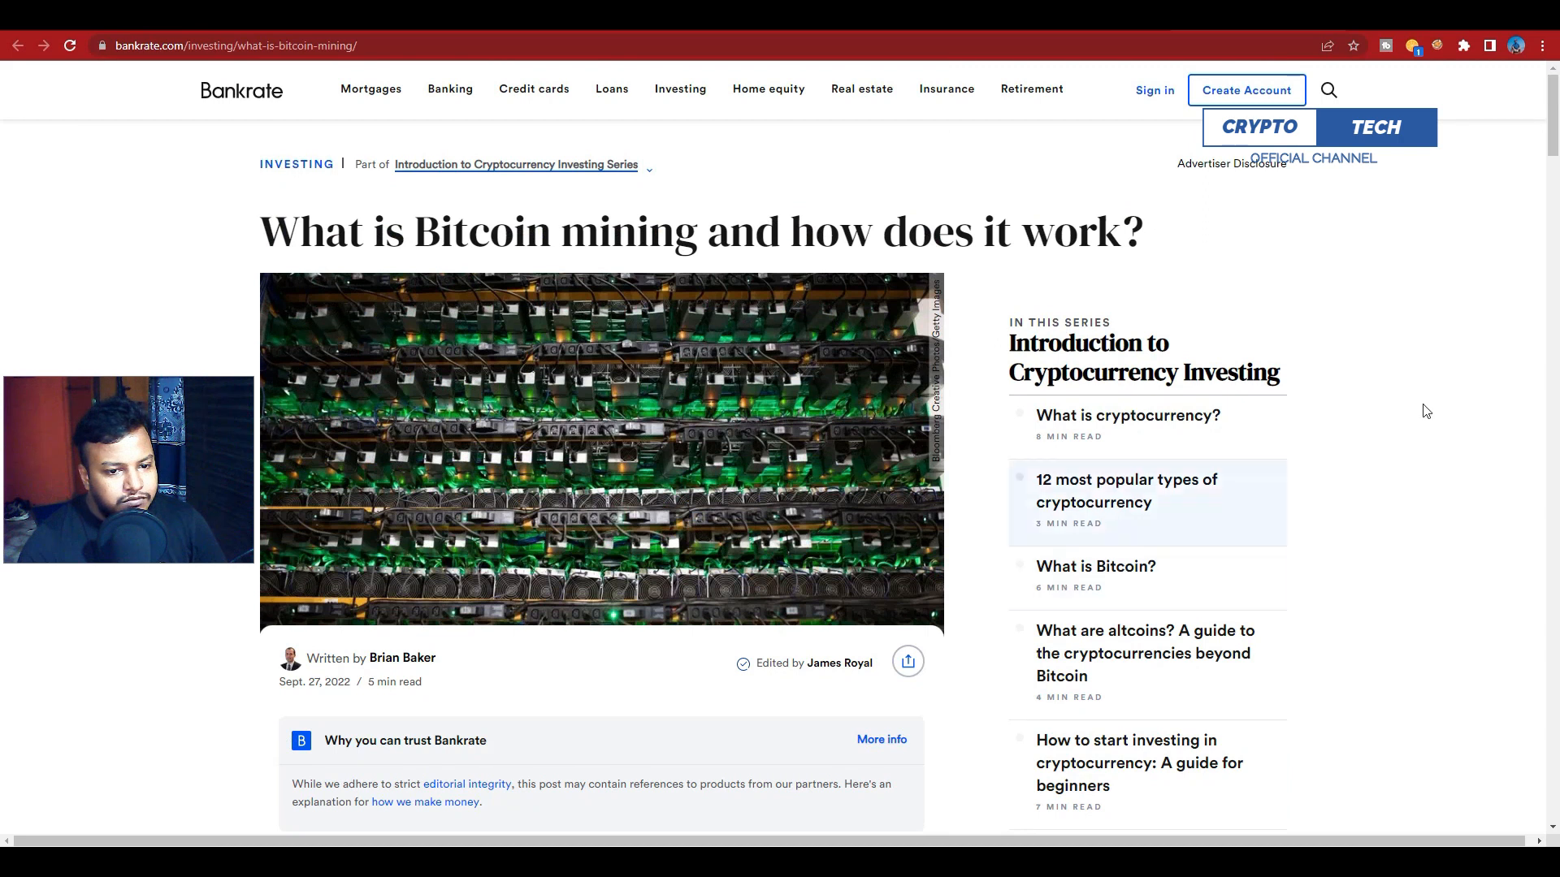